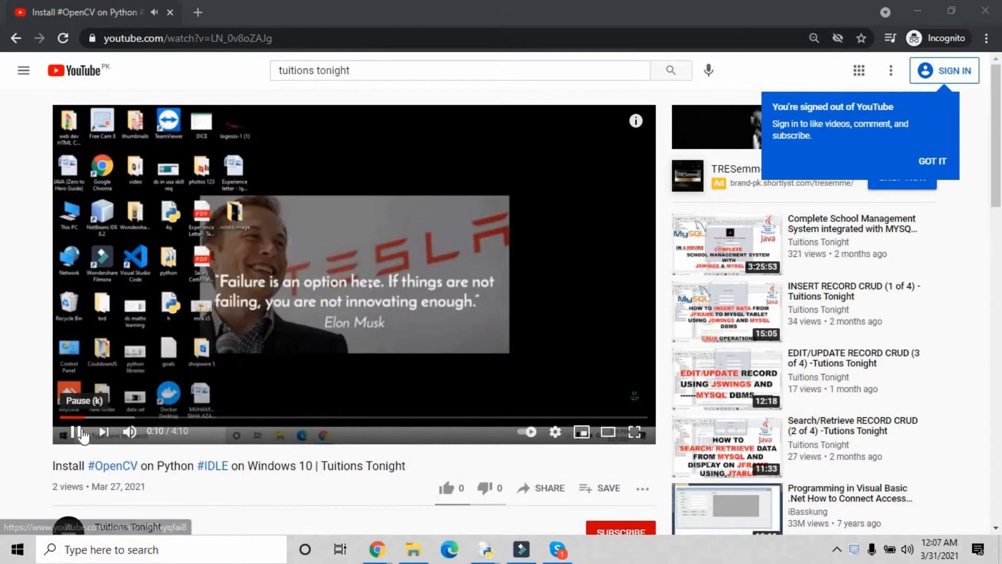
Pause the OpenCV install tutorial at 0:11 and dismiss the signed-out notice
left_click(932, 161)
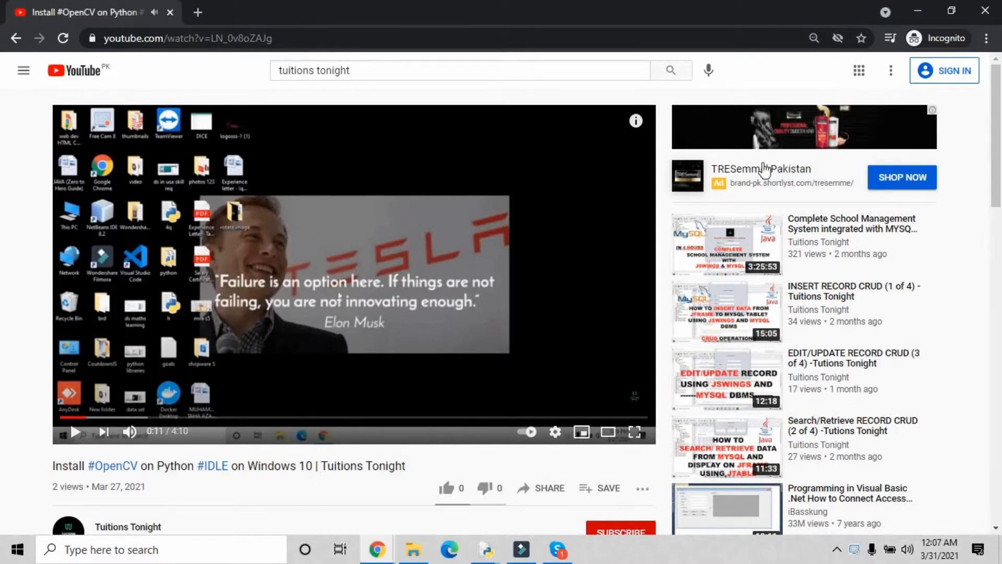
left_click(185, 38)
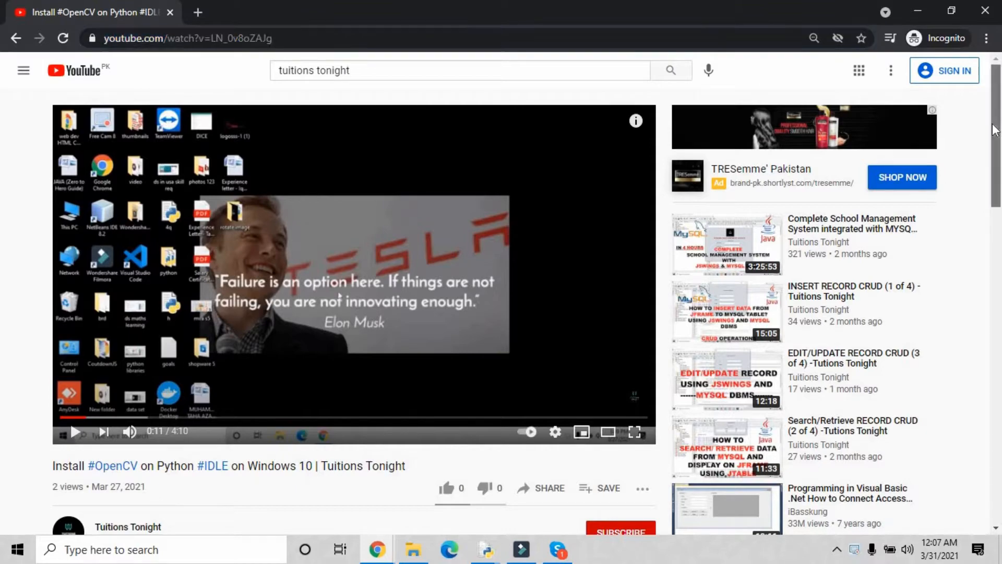
scroll("down", 3)
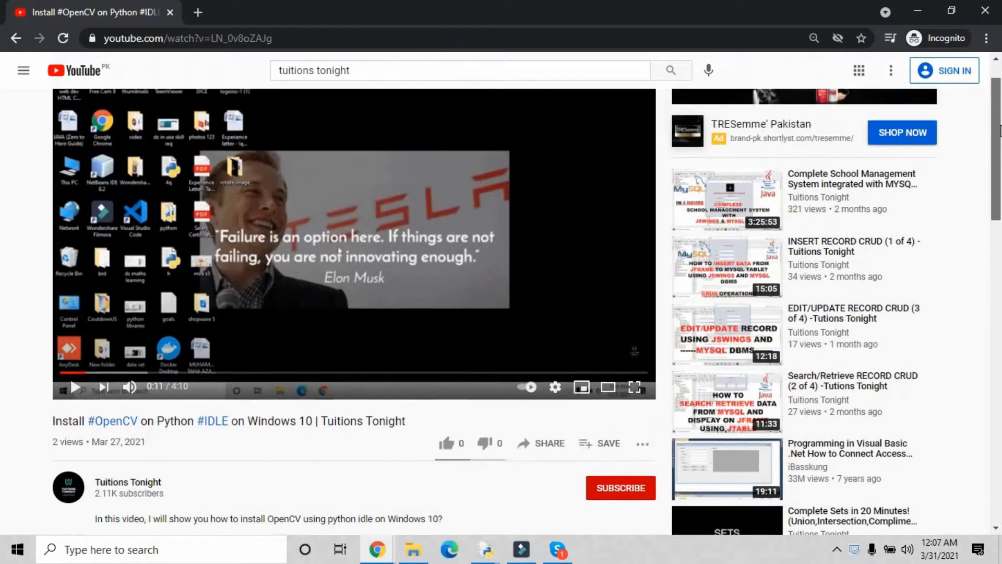
Close the stray Edge window and search 'idle' from the taskbar to launch IDLE
left_click(919, 11)
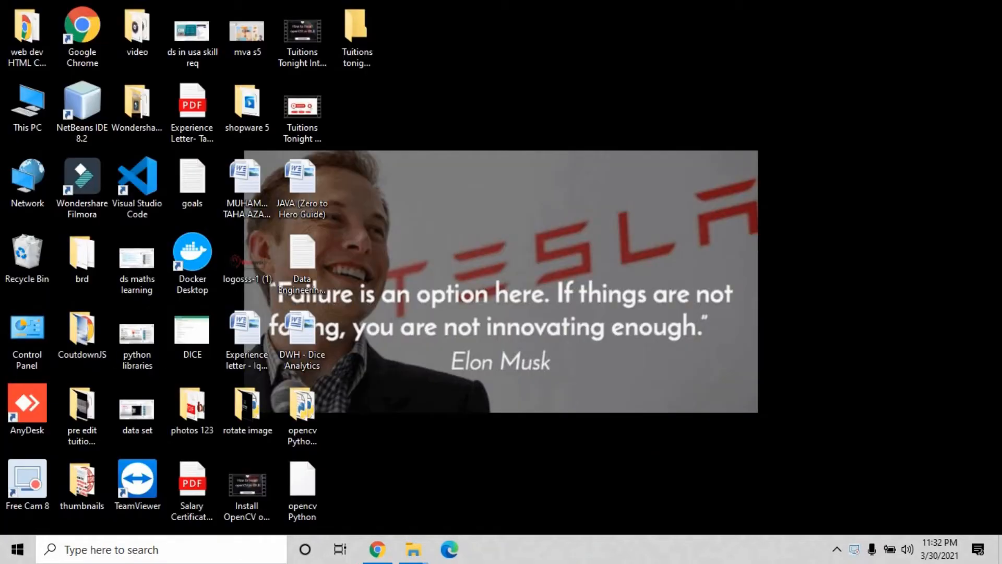
mouse_move(32, 525)
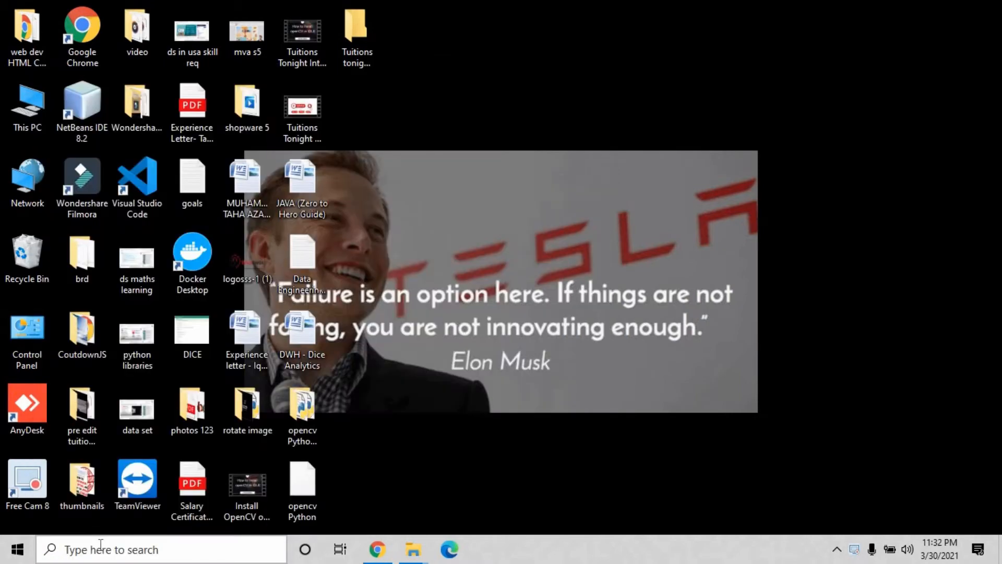
left_click(449, 548)
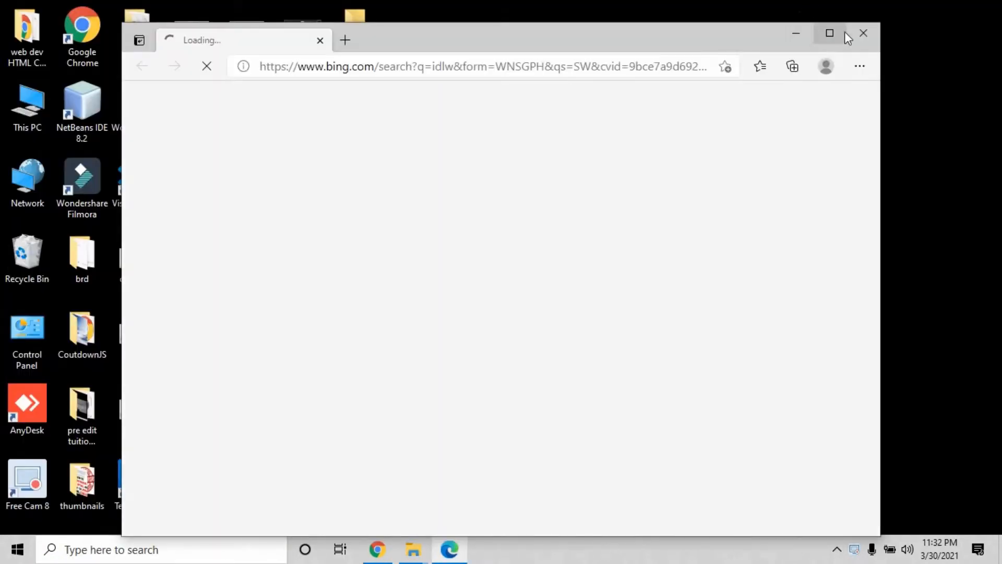
left_click(862, 32)
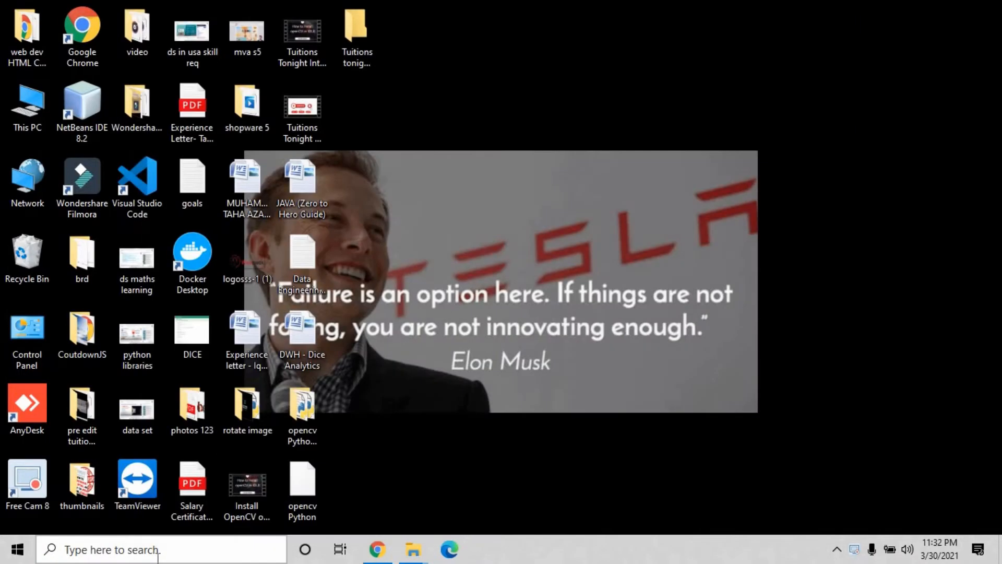
type("idle")
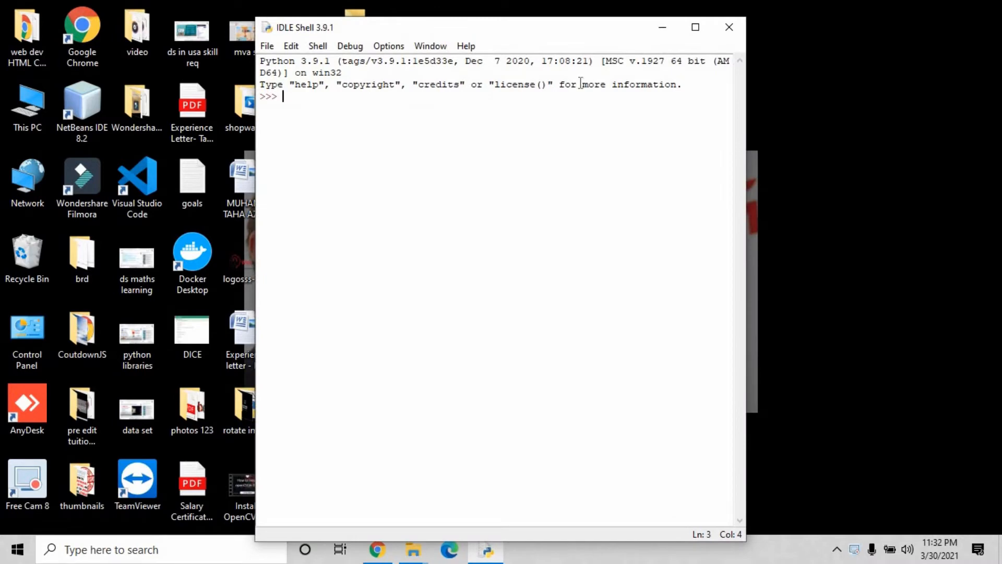
Maximize the IDLE Shell and create a new untitled script via File > New File
left_click(695, 27)
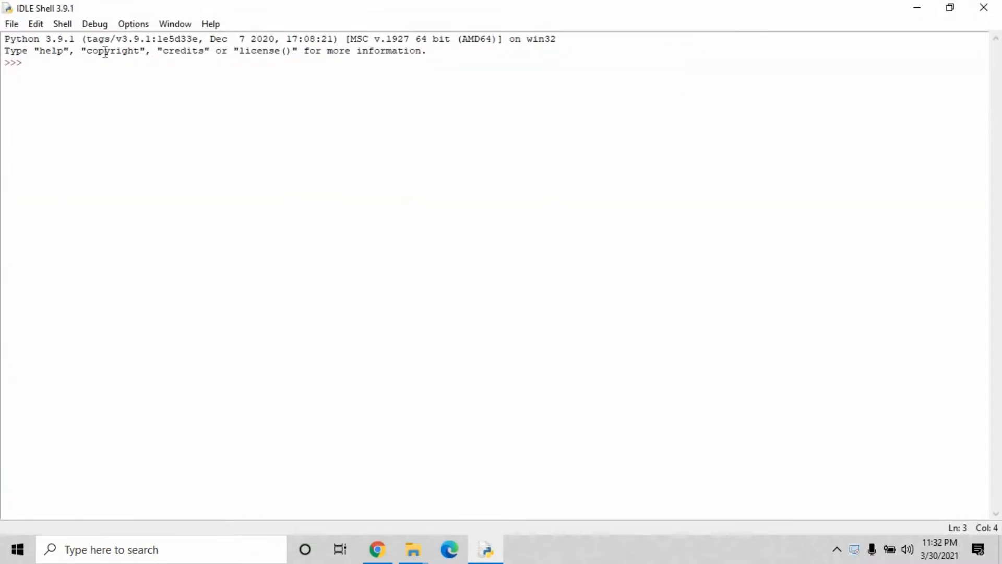
left_click(11, 23)
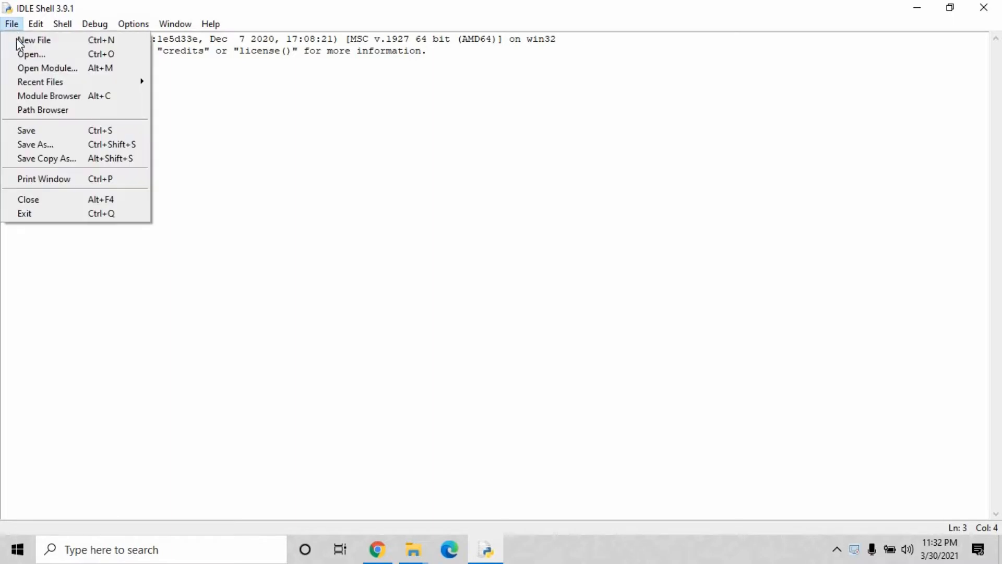
left_click(34, 40)
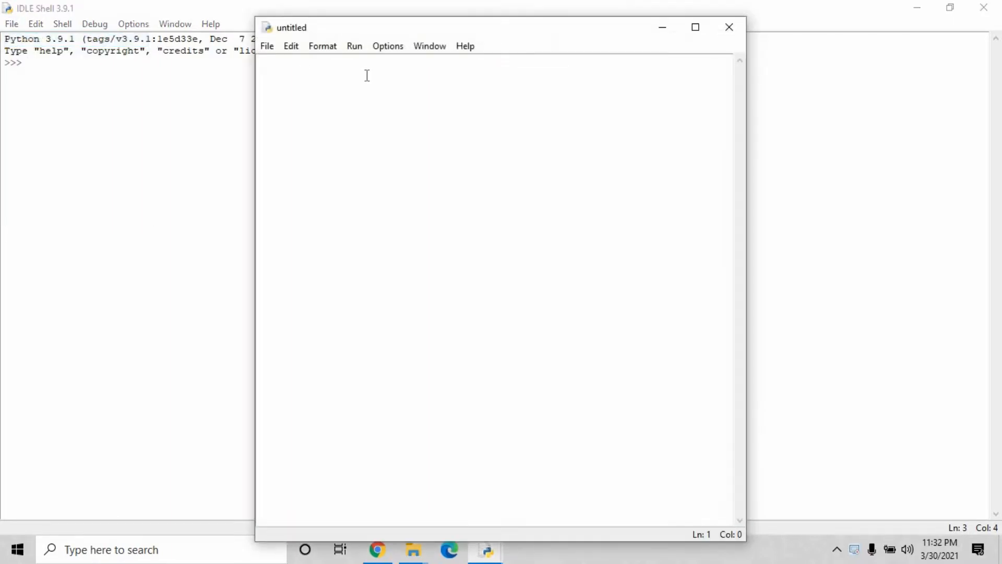
mouse_move(552, 131)
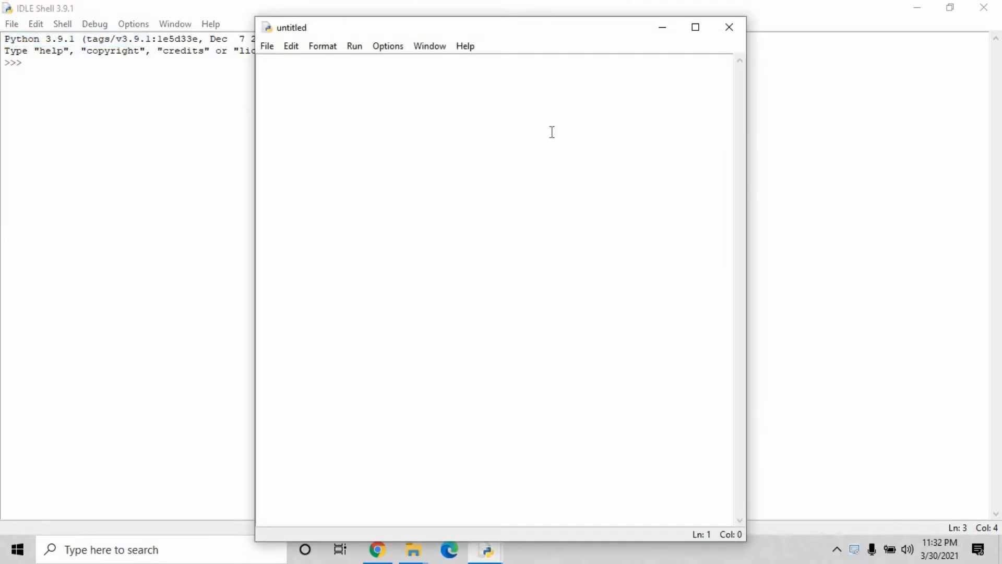
left_click(262, 61)
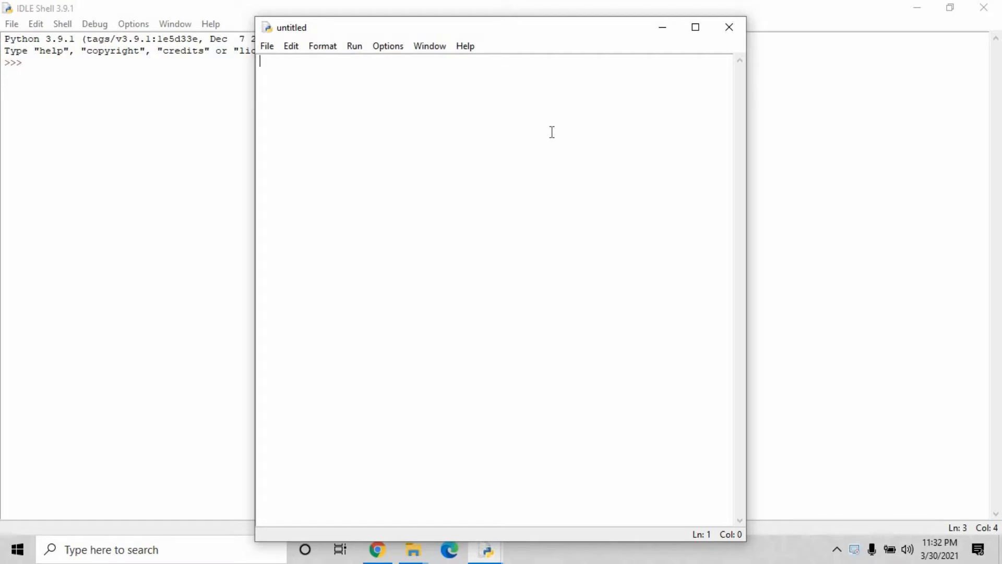
mouse_move(741, 100)
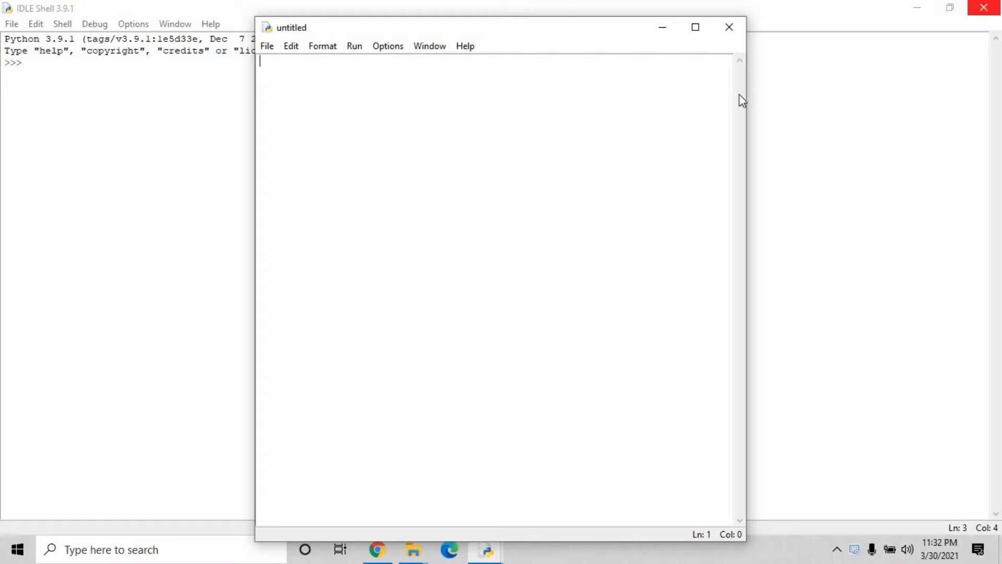
mouse_move(510, 117)
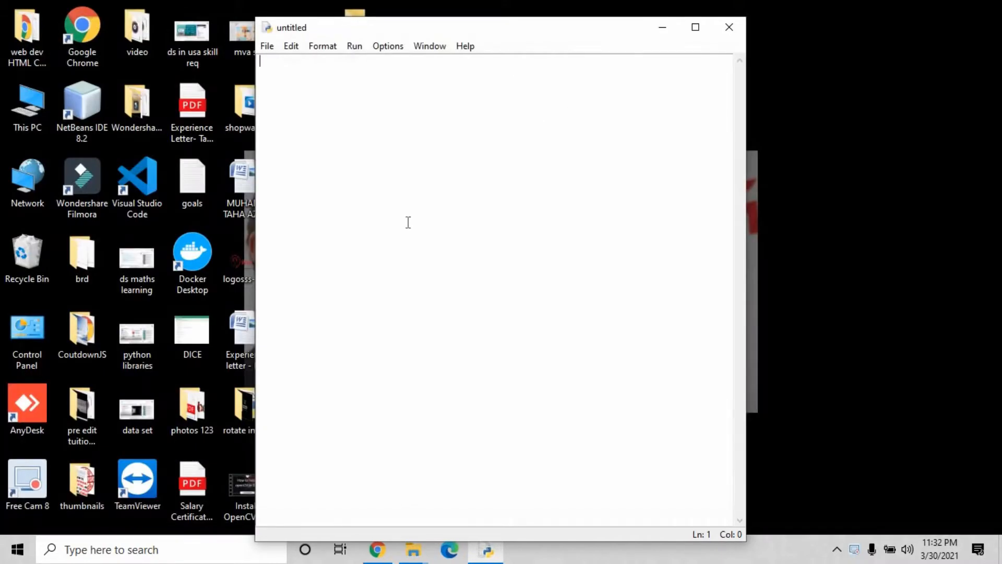
Write 'import cv2' at the top of the script
type("imp")
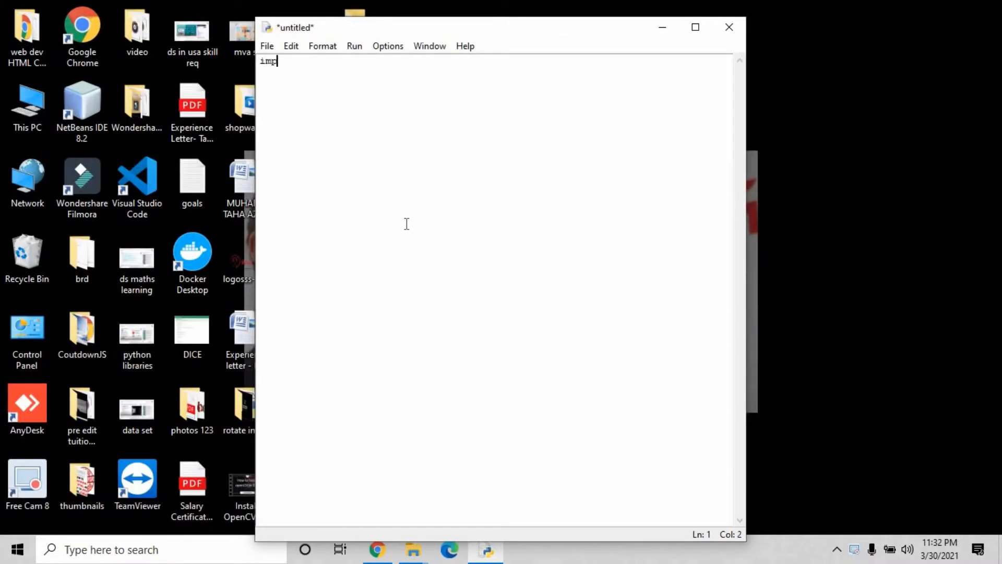
type("ort")
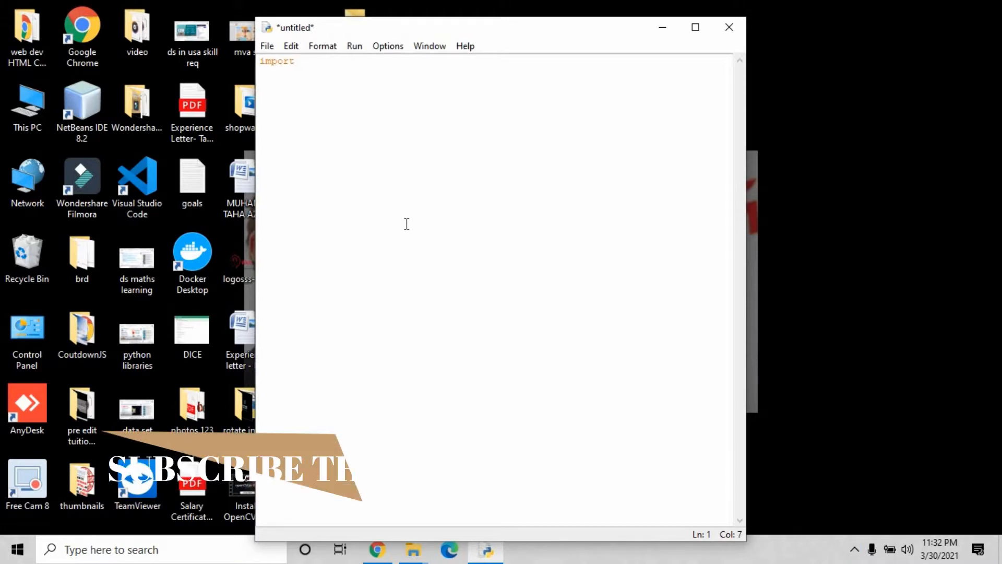
type("cv2")
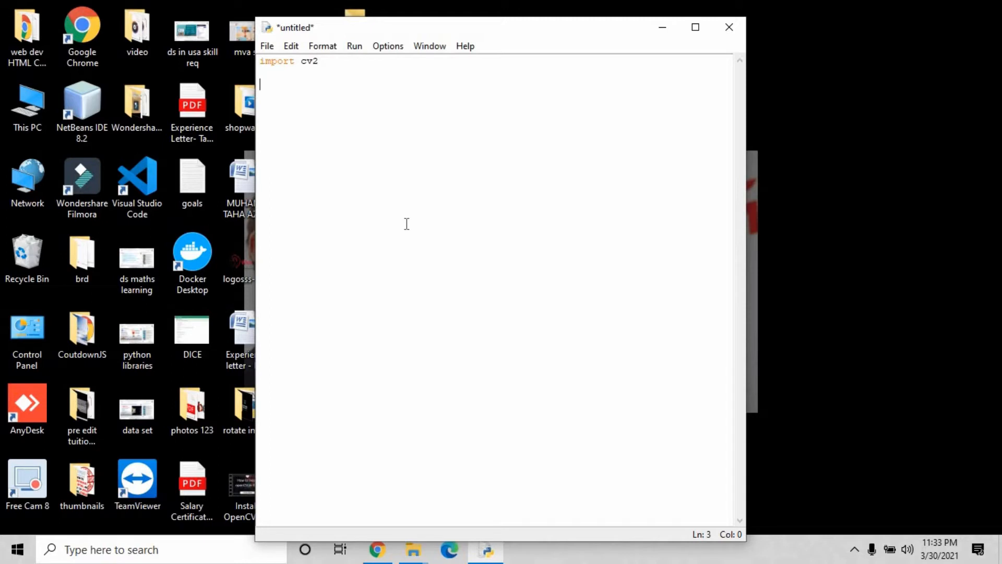
Add the line 'img = cv2.imread()' with empty parentheses
type("img")
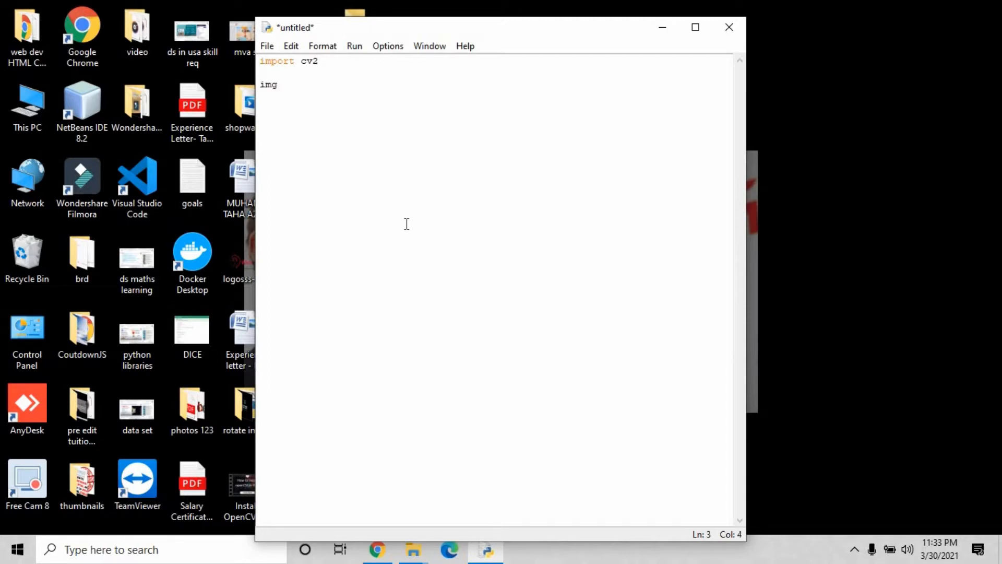
type("=")
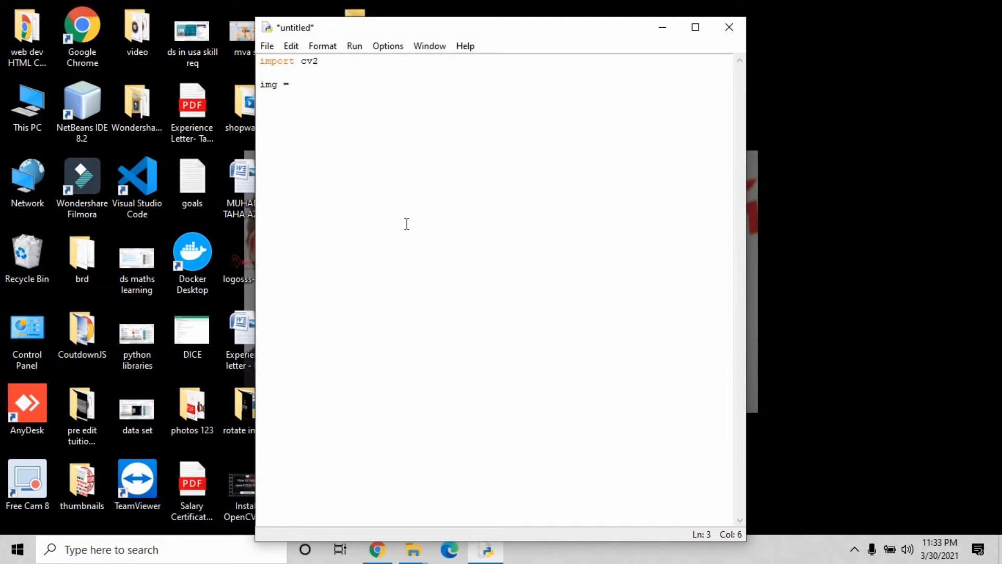
type("cv2")
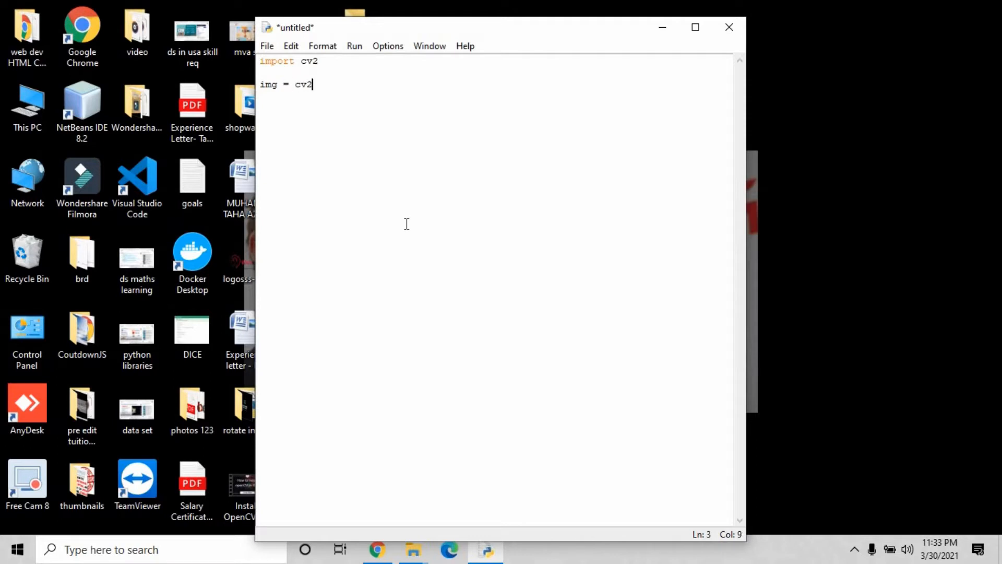
type(".")
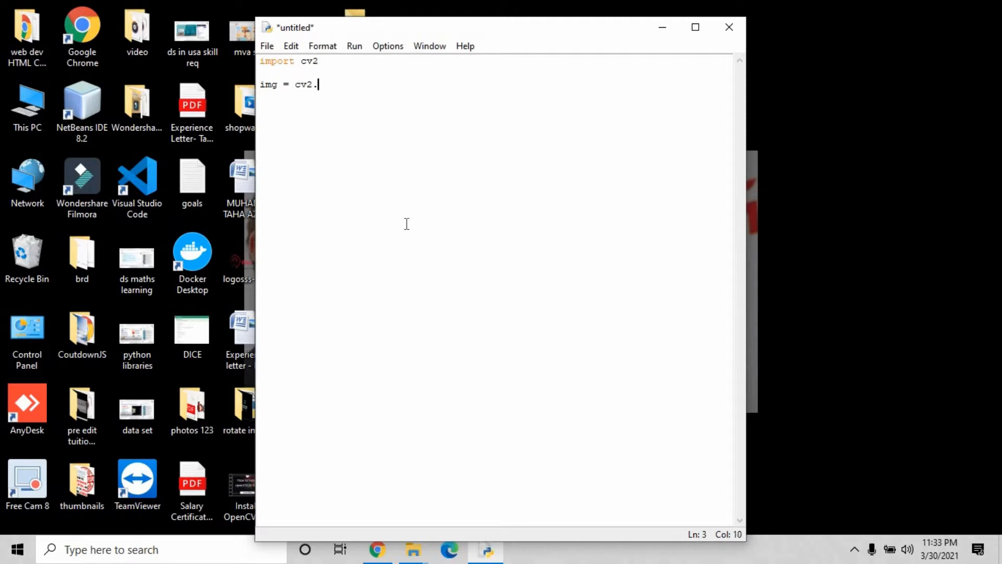
type("im")
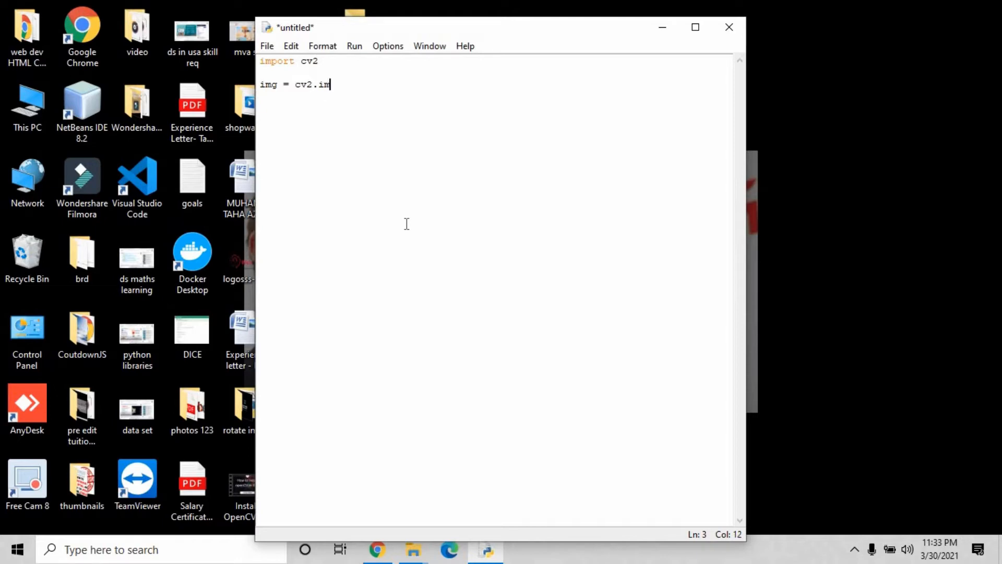
type("read")
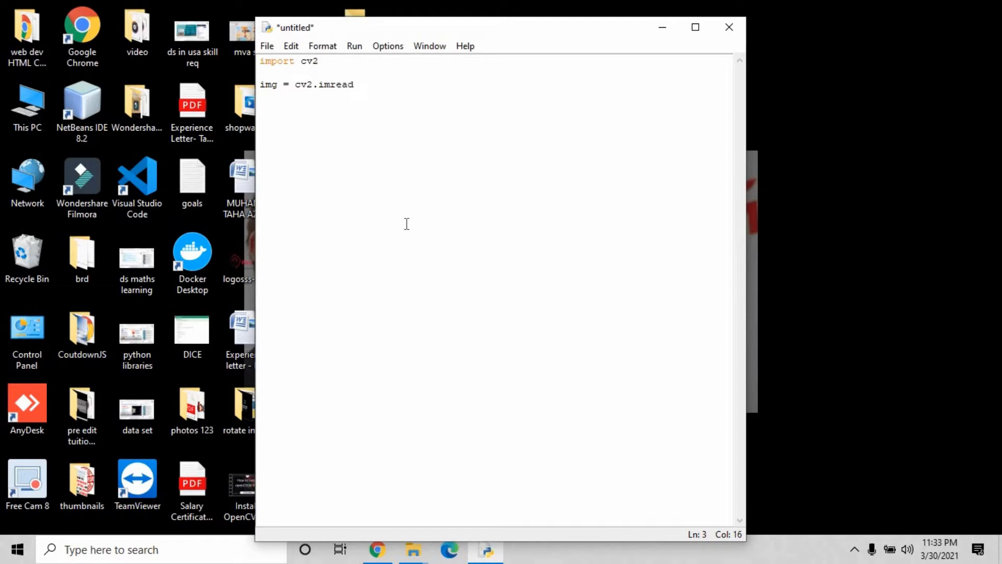
type("(")
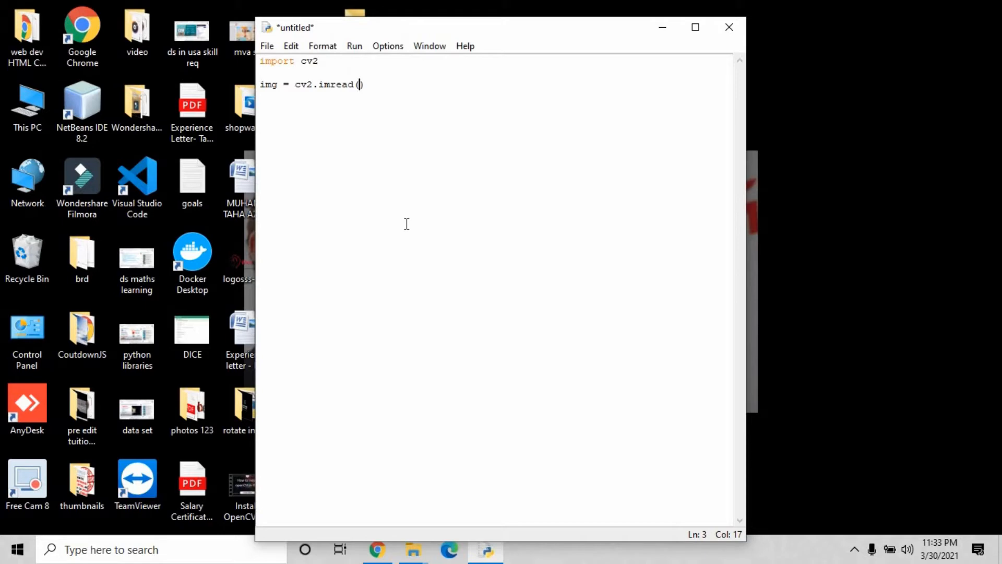
type(")")
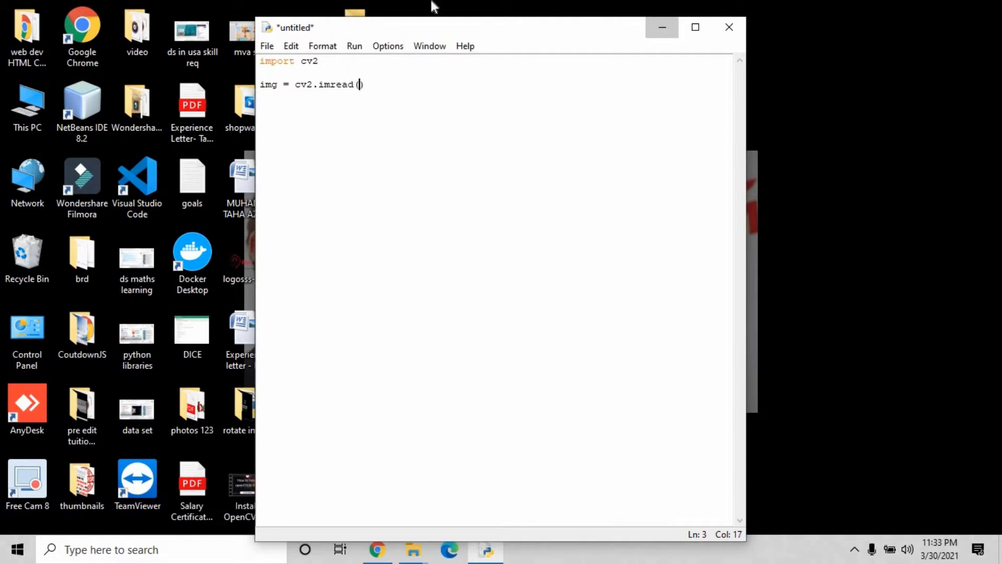
Preview SA.jpg from the Tuitions tonight opencv Series folder, then return to IDLE
left_click(413, 549)
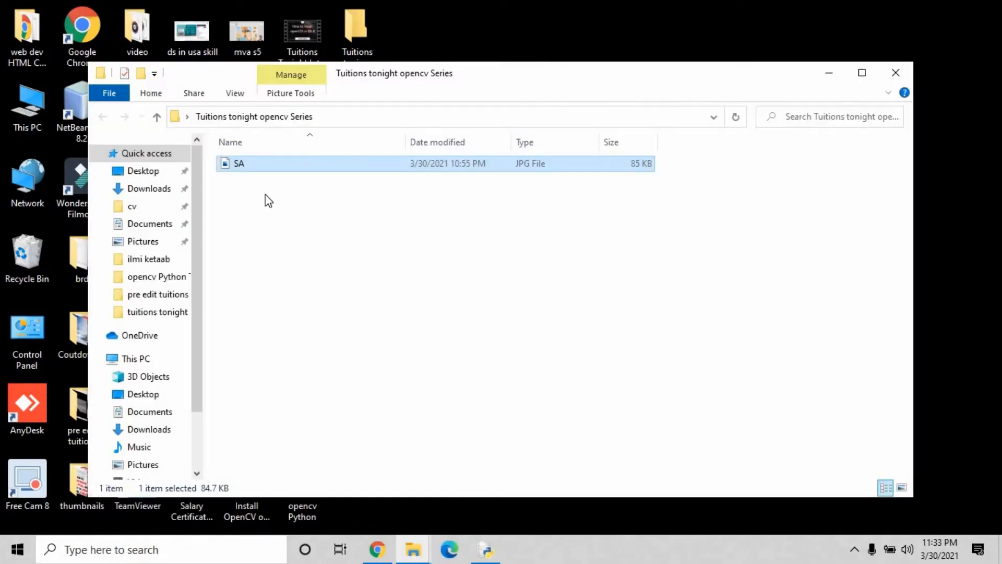
mouse_move(274, 171)
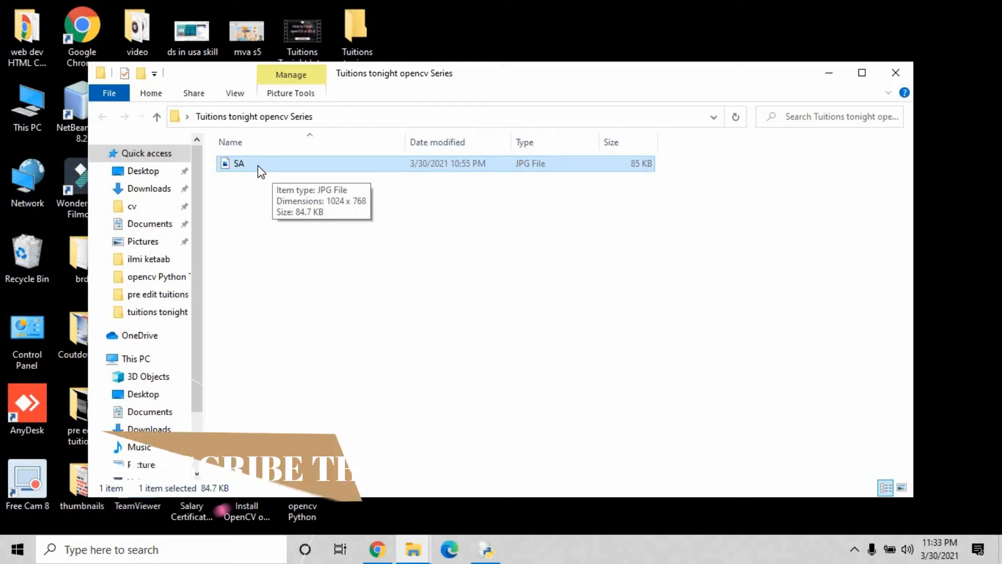
double_click(239, 163)
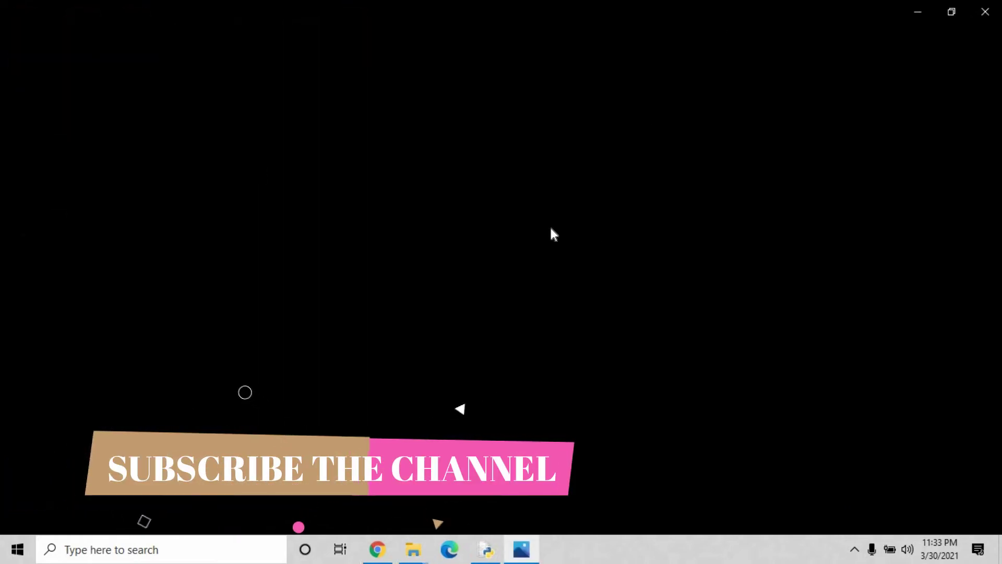
left_click(521, 549)
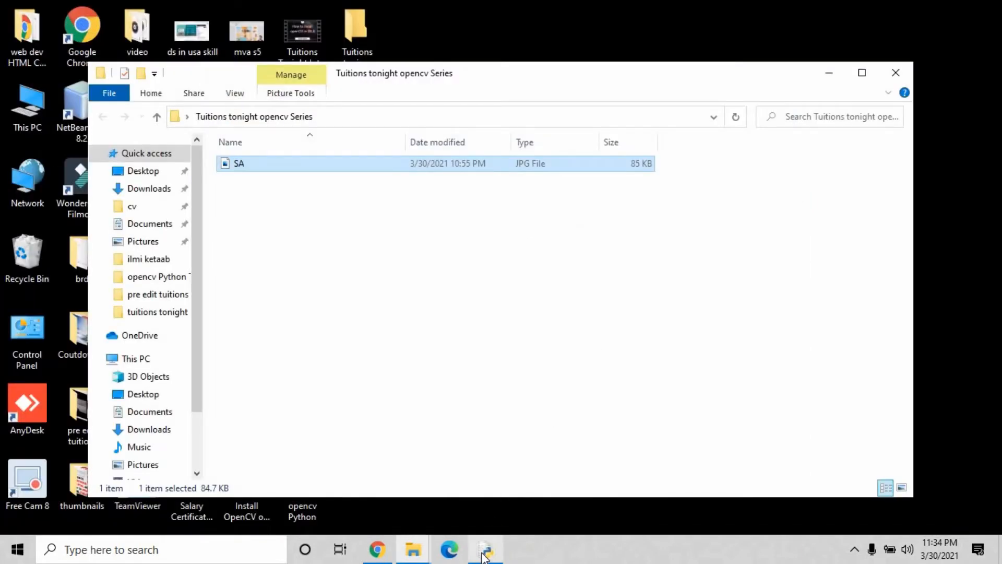
left_click(486, 549)
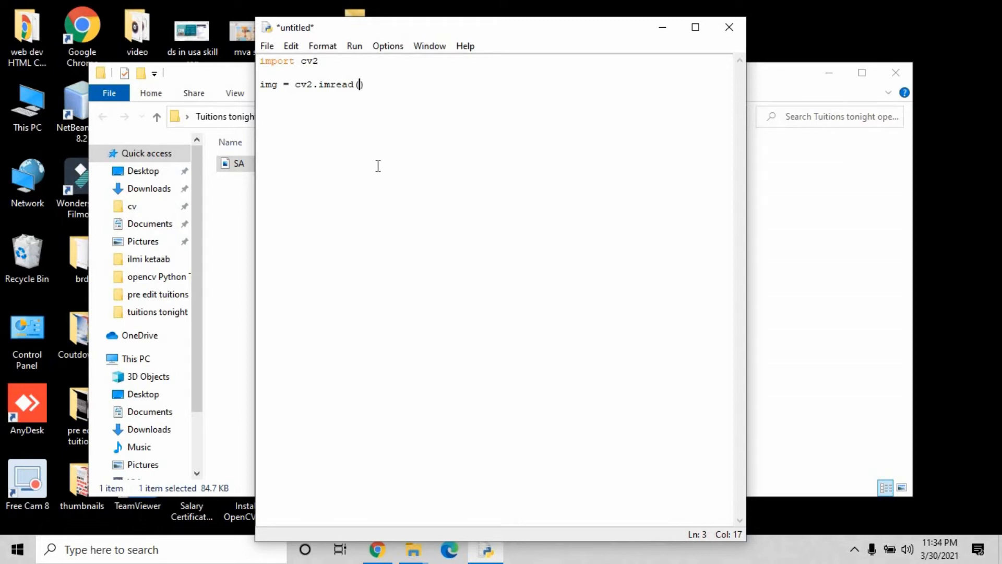
Complete the read line as cv2.imread('SA.jpg', 1)
type("'SA'")
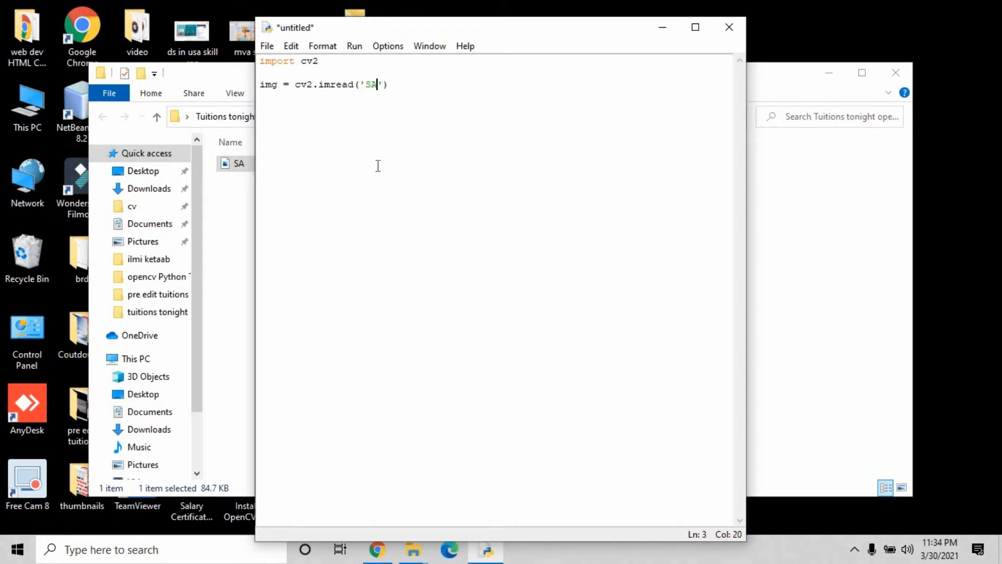
type(".jpg")
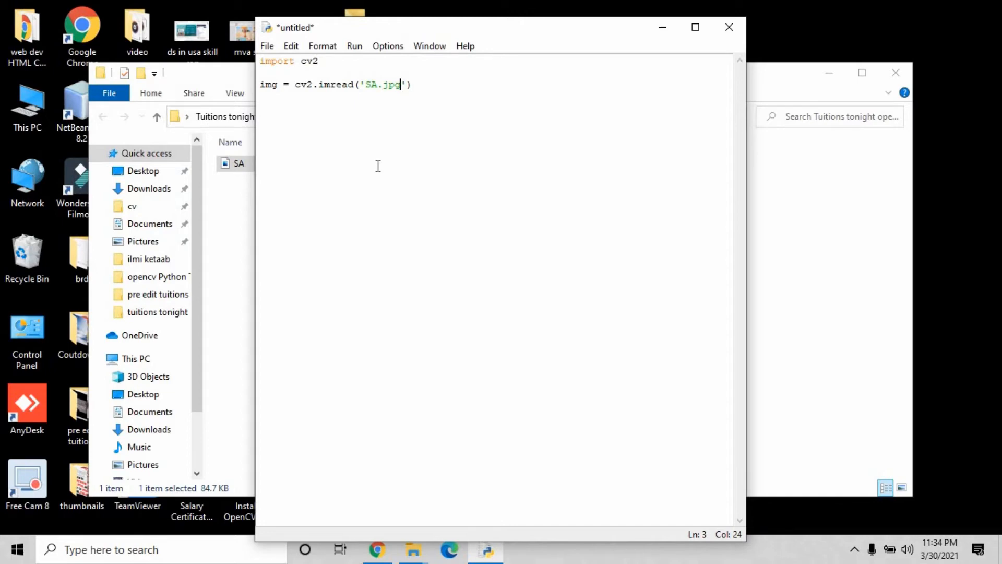
type(")")
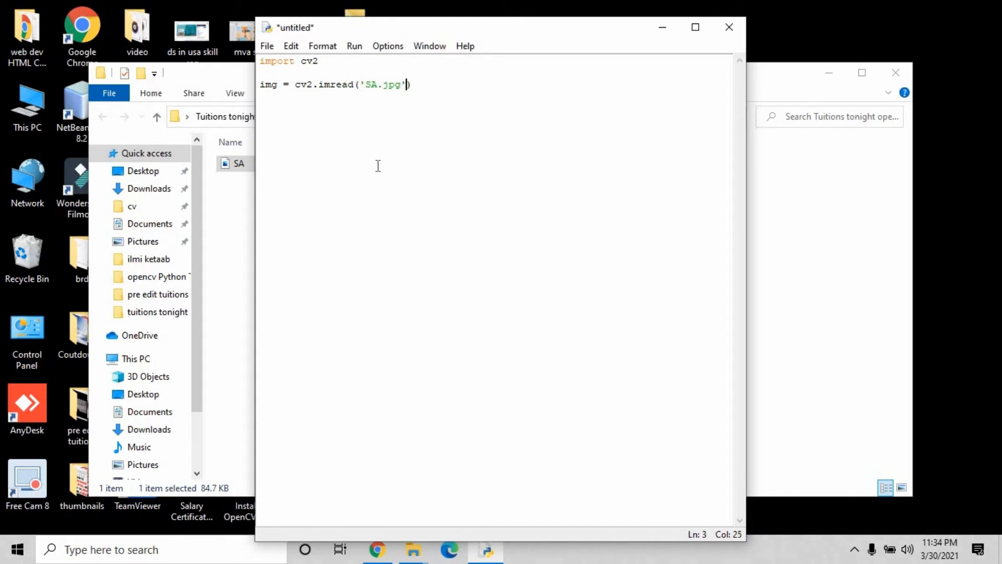
type(",")
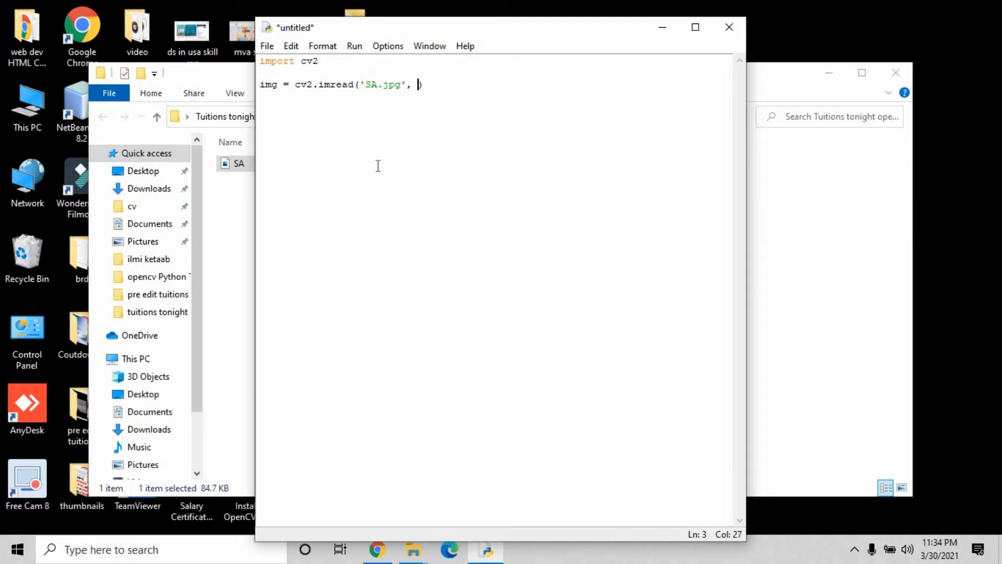
type("1")
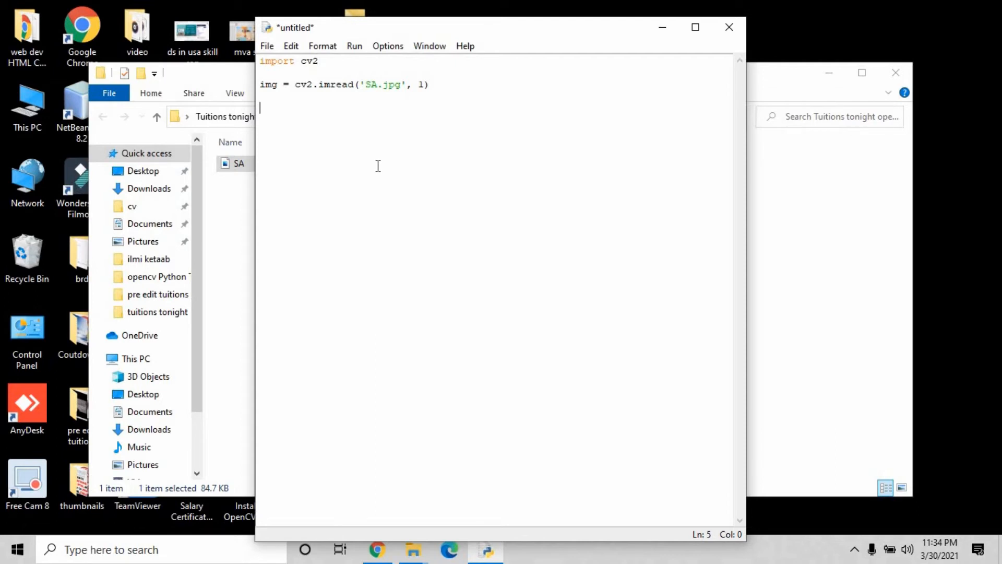
Add cv2.imshow('windows', img) to display the image
type("cv2")
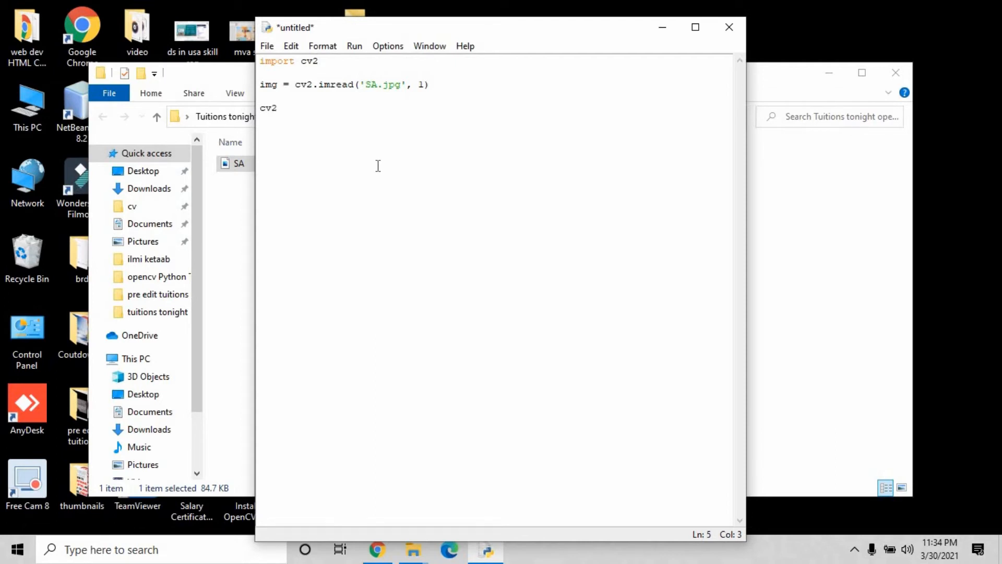
type(".")
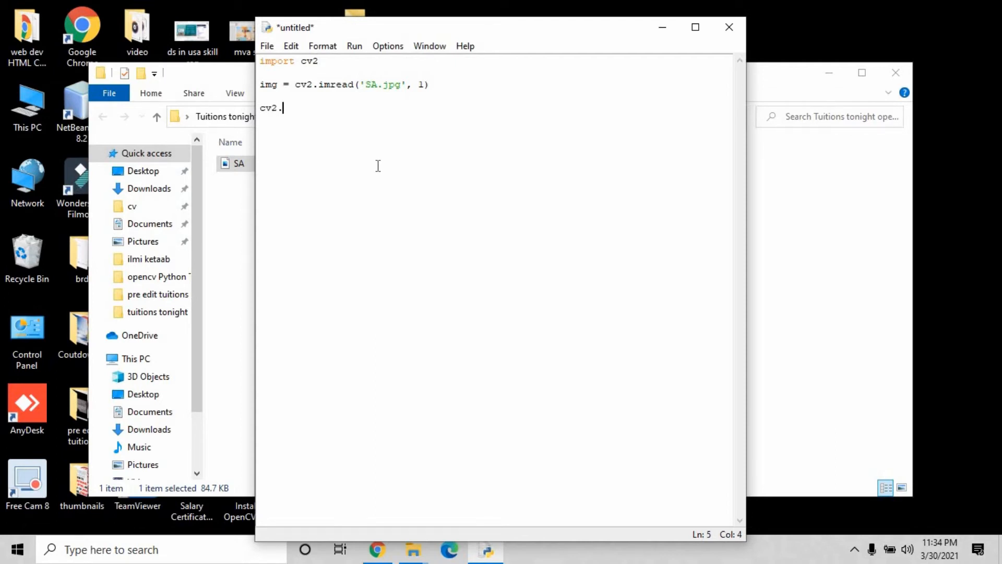
type("wa")
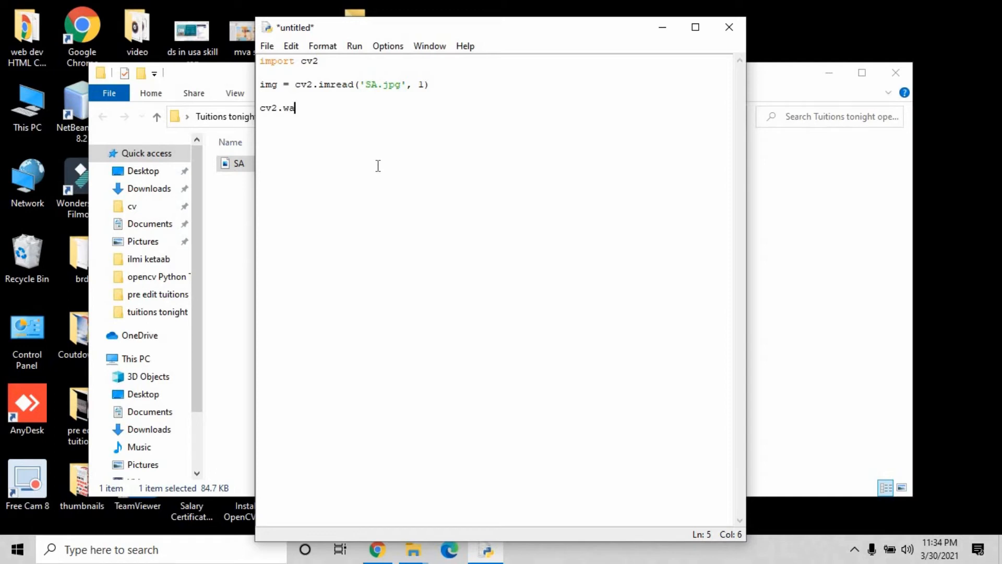
type("imshow")
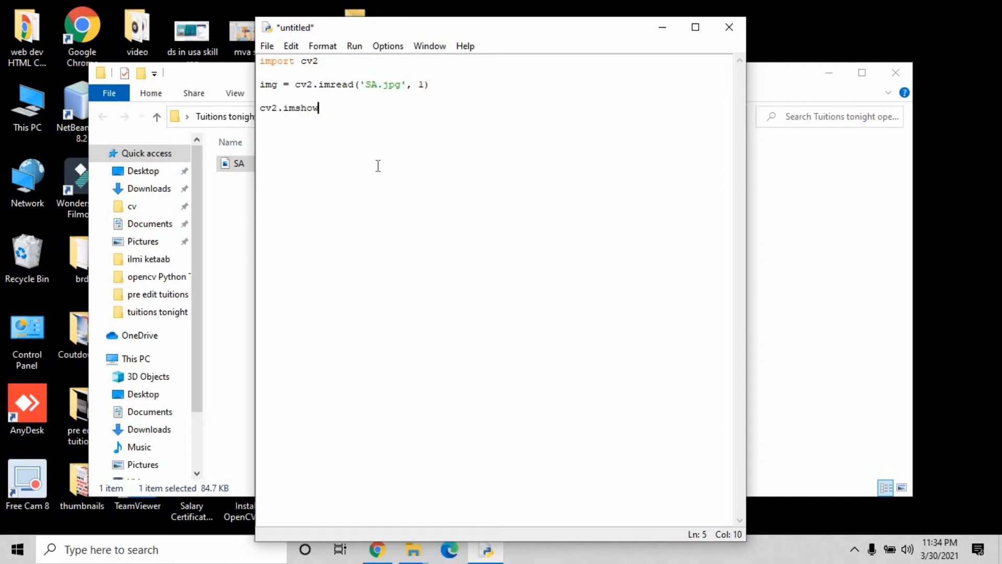
type("()")
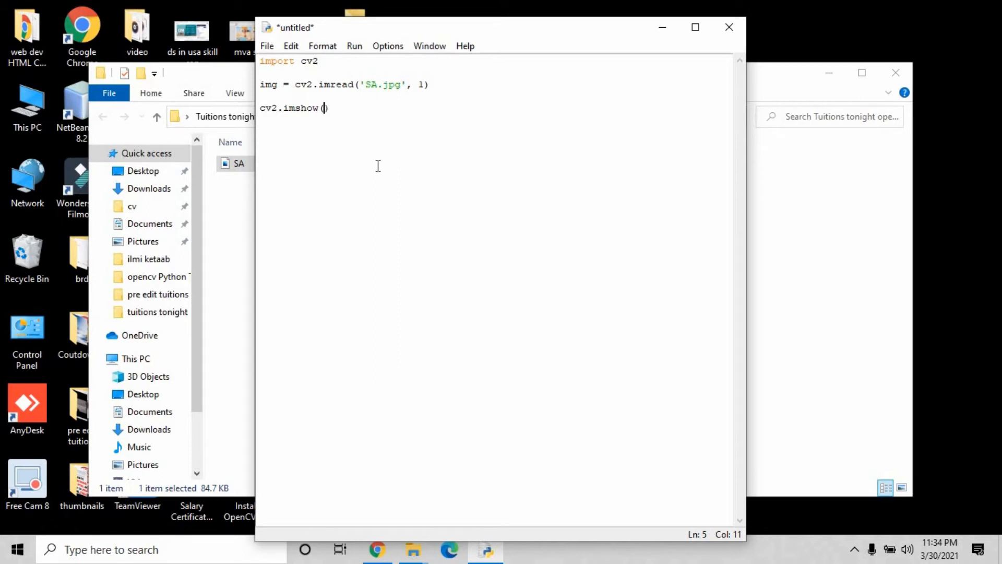
type("''")
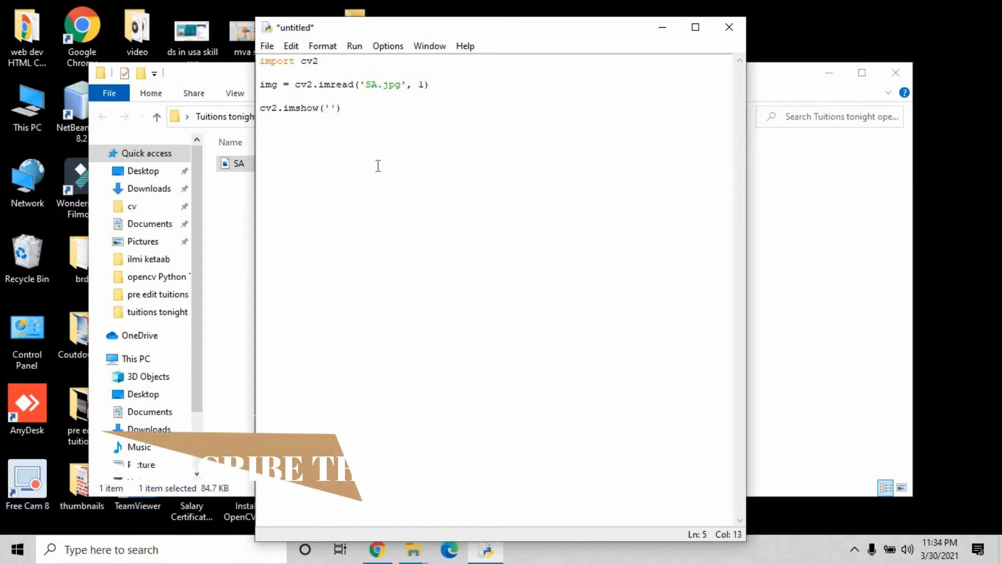
type("windo")
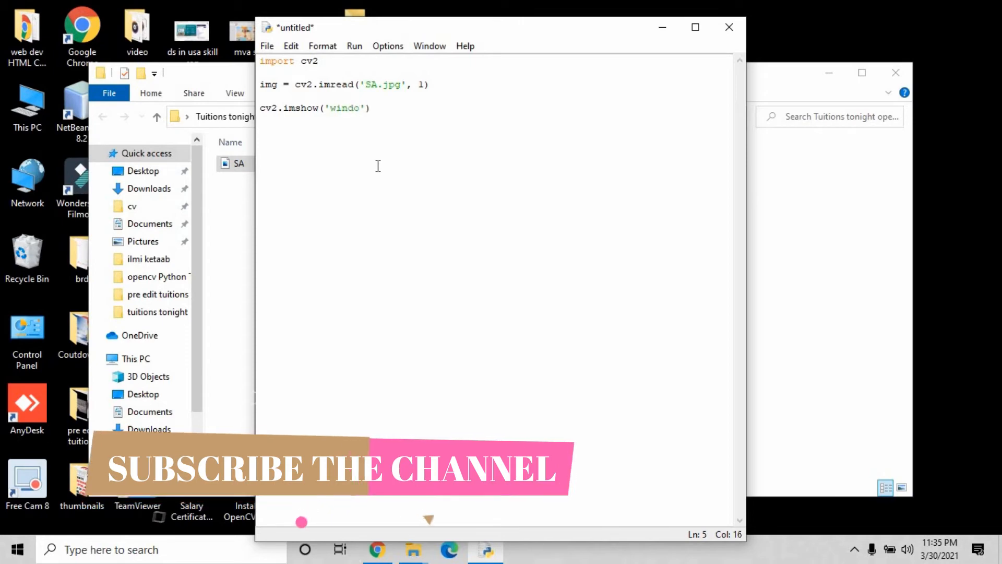
type("ws")
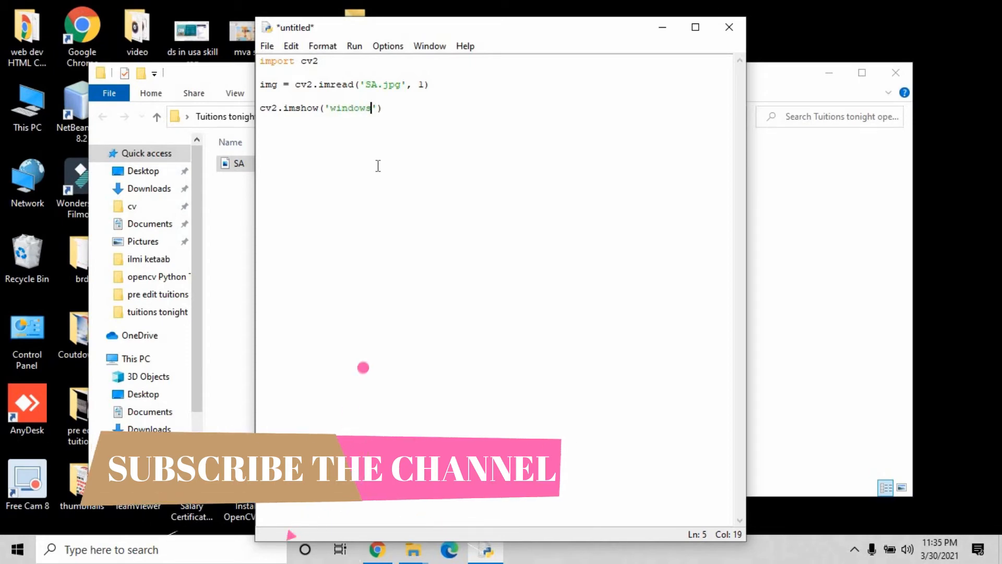
type(",")
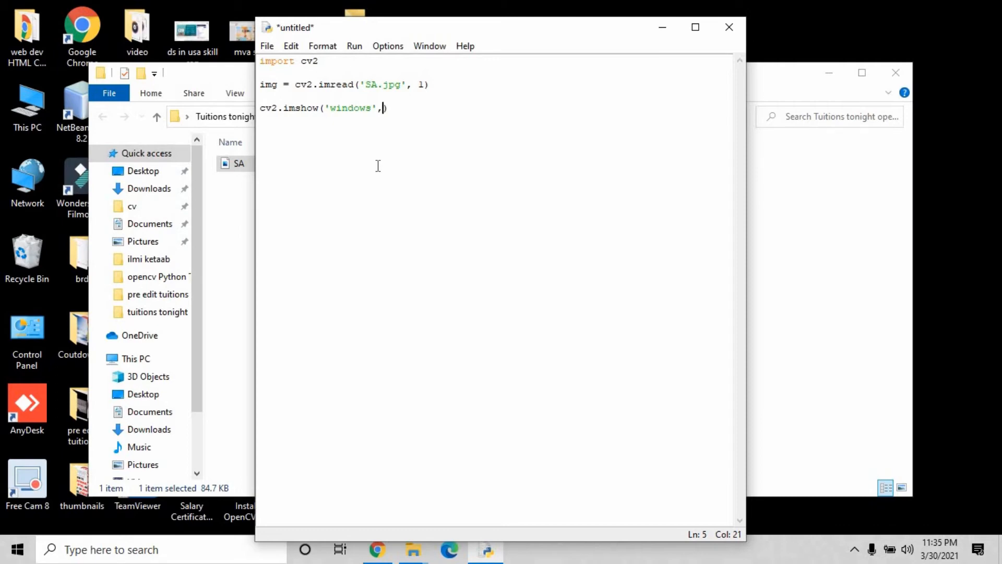
type("img)")
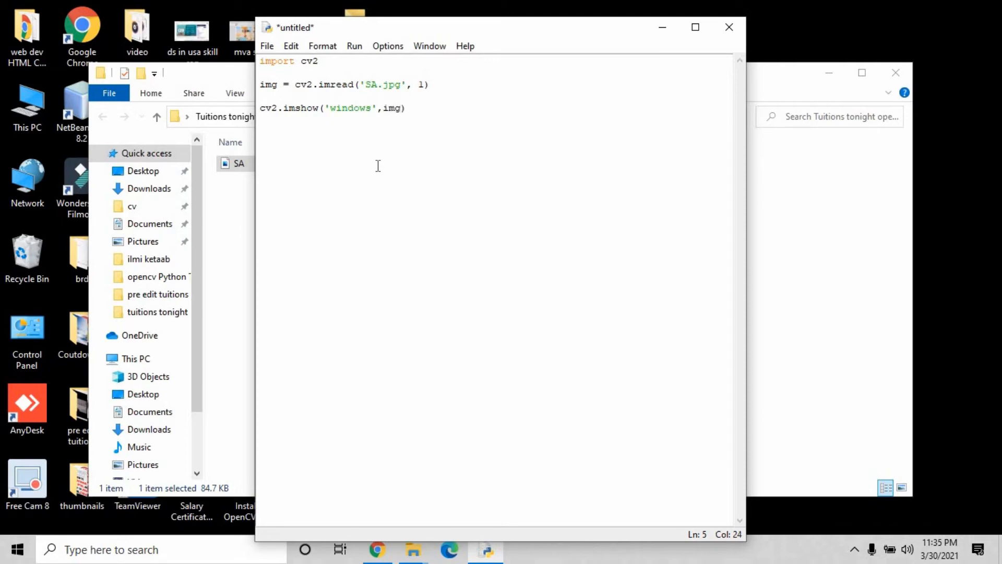
left_click(261, 83)
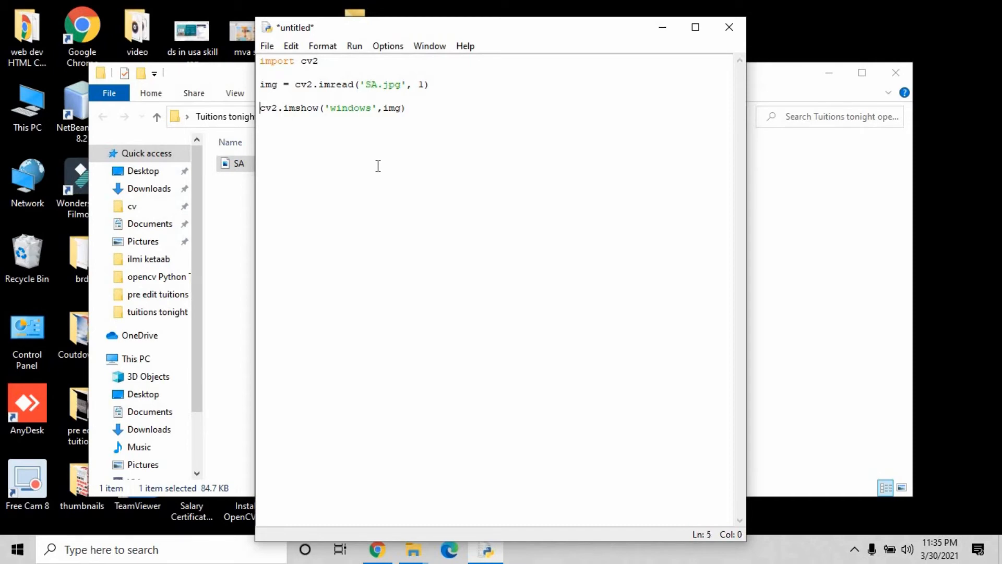
left_click(394, 108)
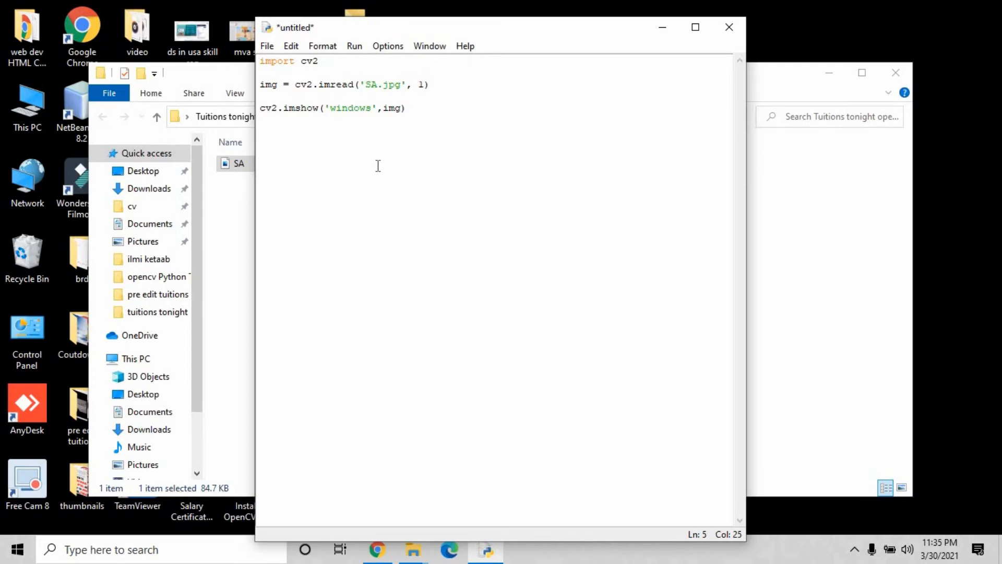
Add cv2.waitKey(delay=0) to wait for a key press
type("c")
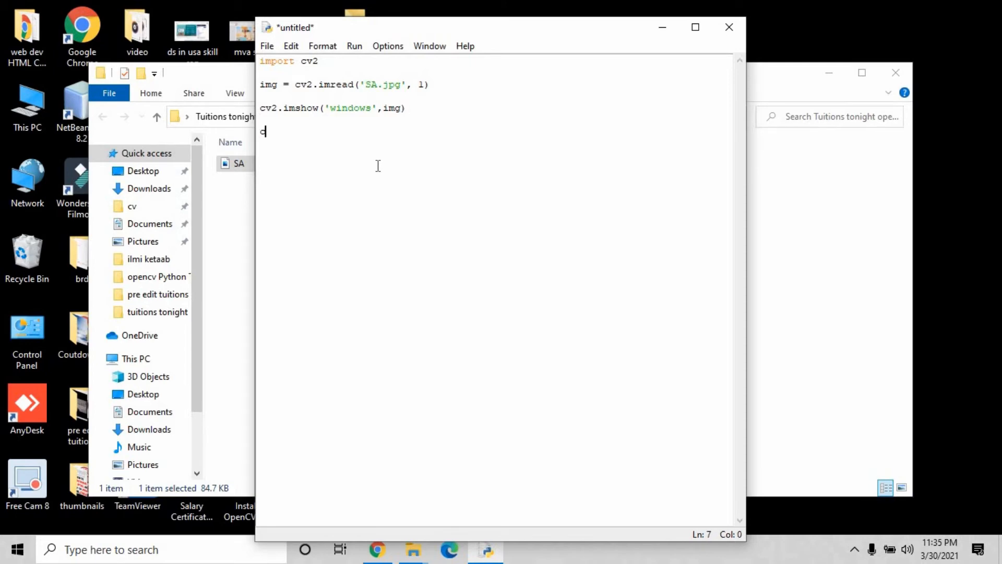
type("v2.waitket")
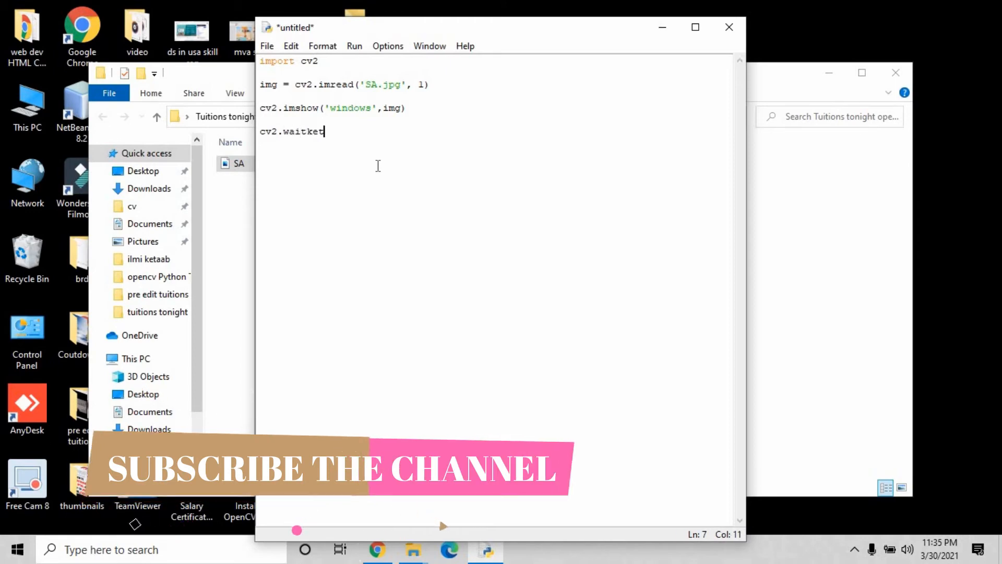
type("y")
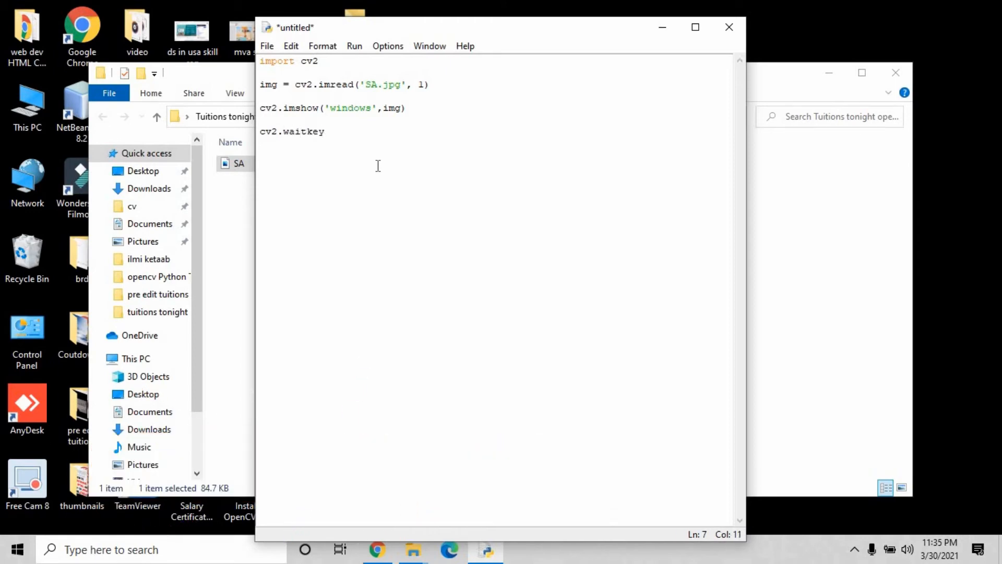
type("K")
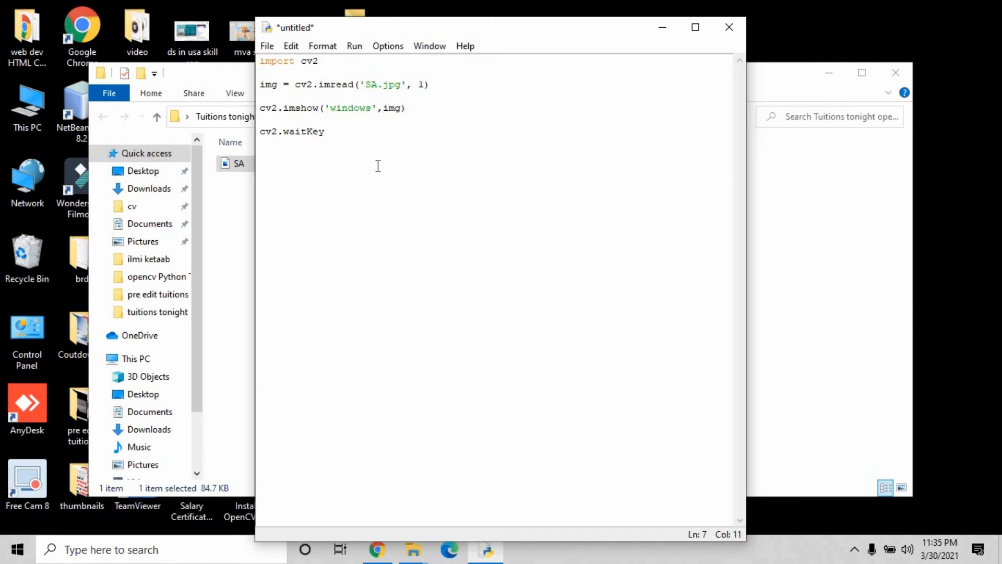
type("(de")
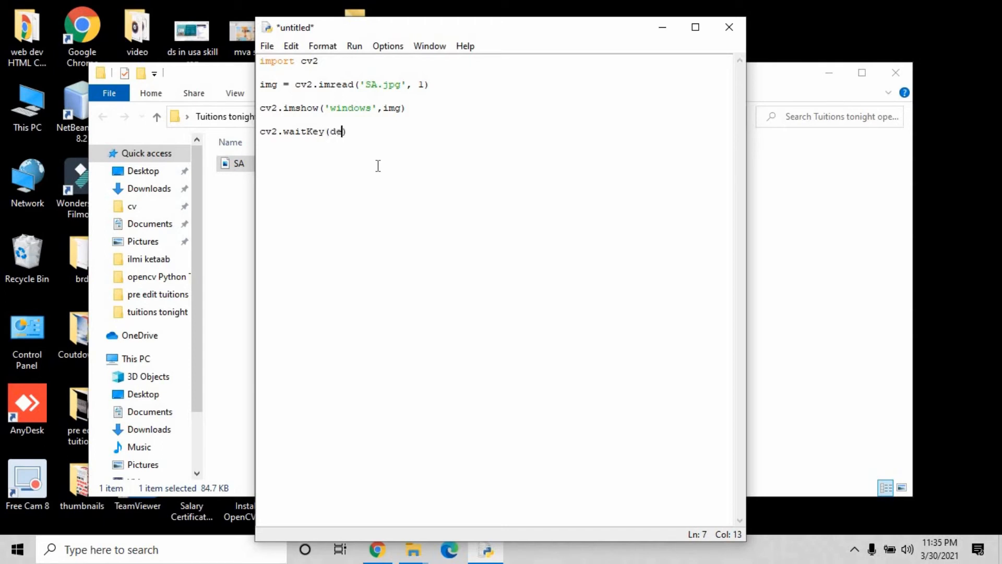
type("lay")
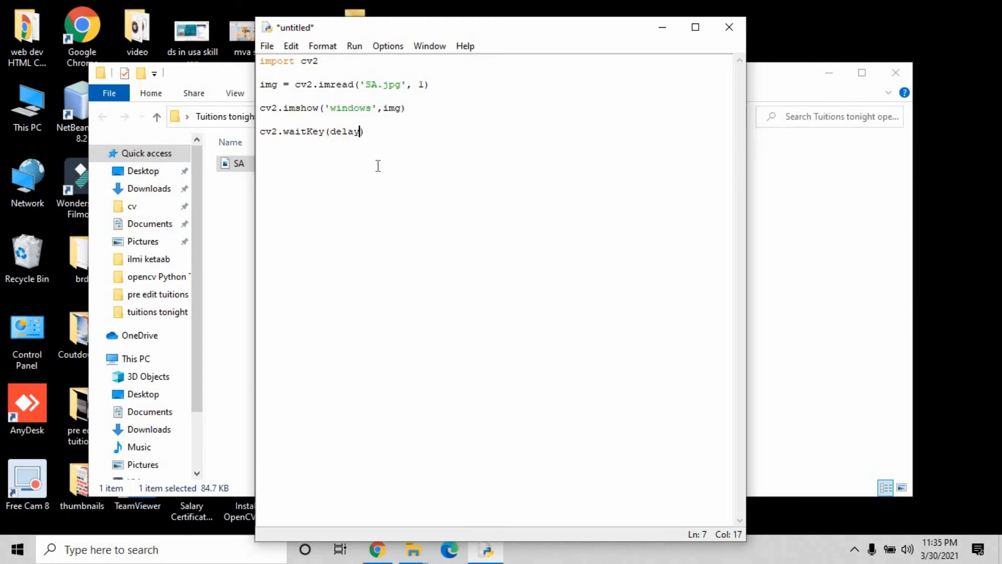
type("=0")
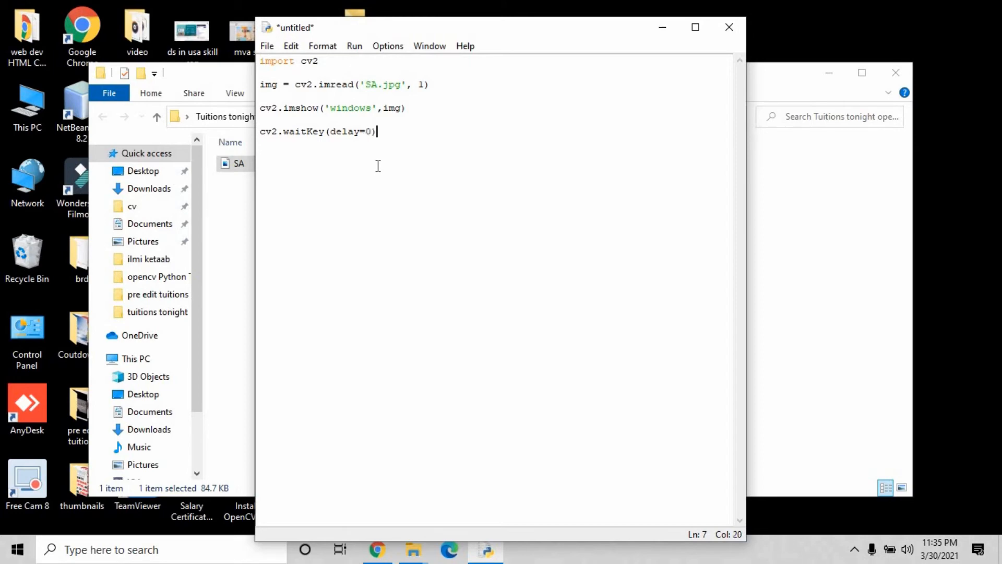
On a new line, start cv2.destroyWindow('window') to close the image window
key("enter")
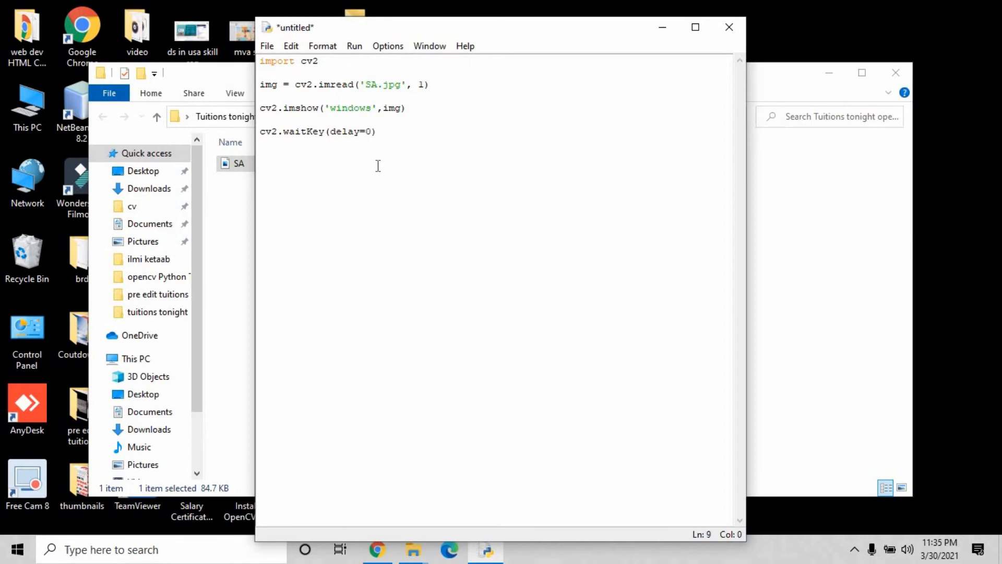
type("cv2")
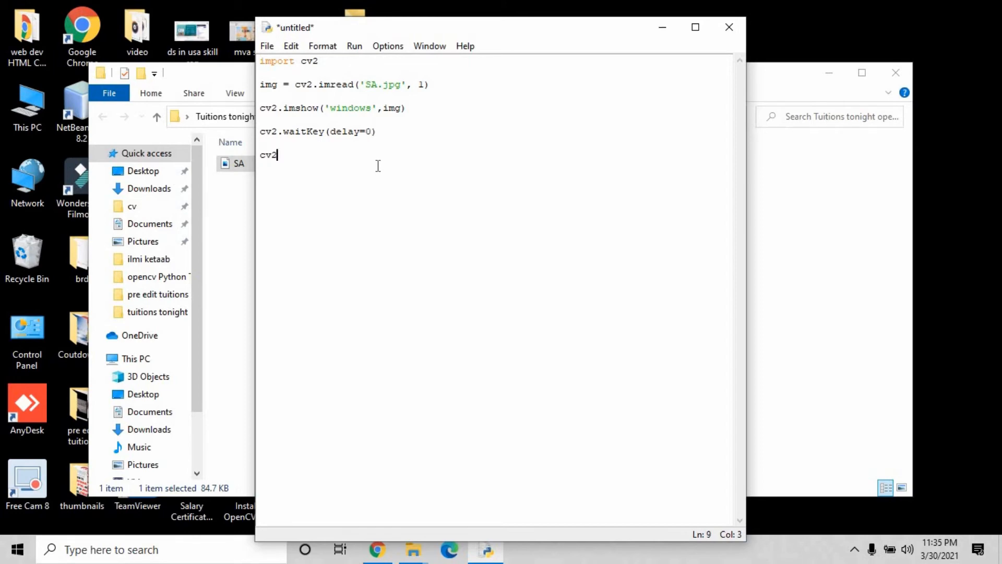
type(".ds")
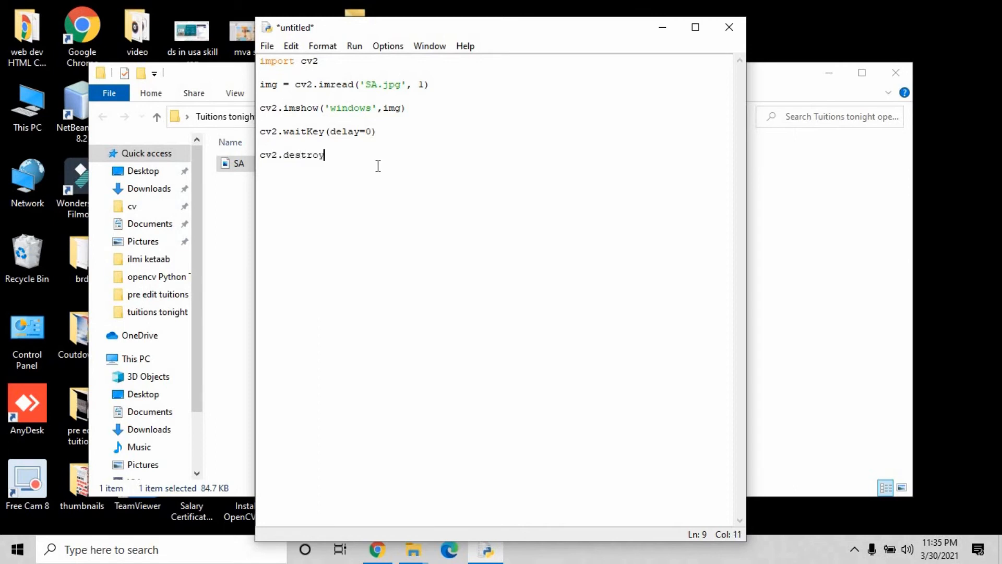
type("Window(")
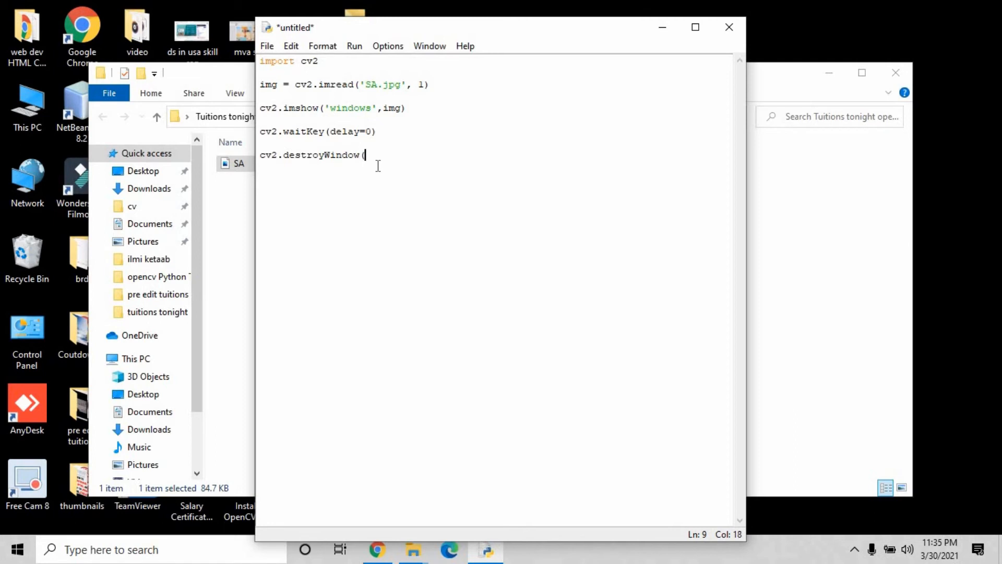
type("''")
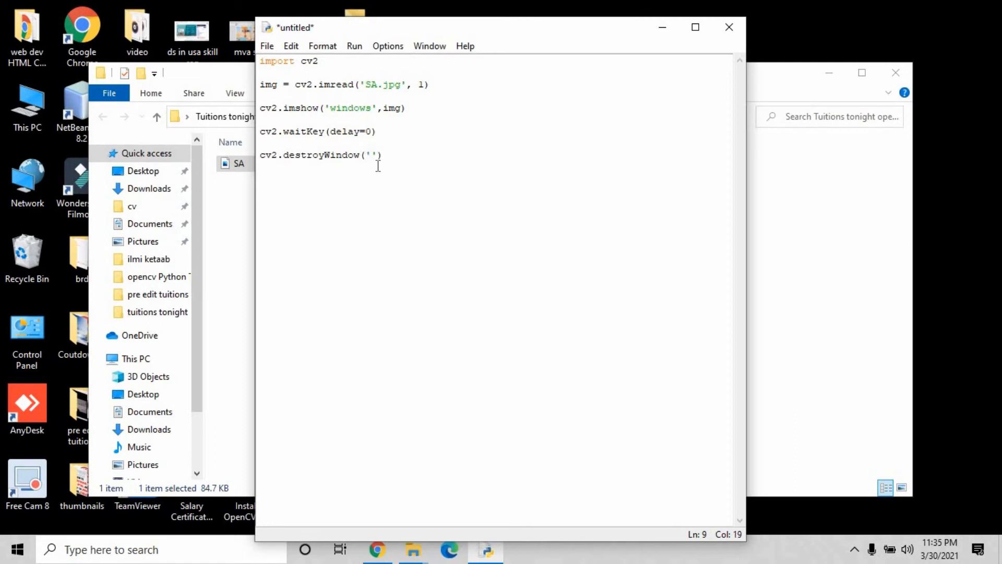
type("window")
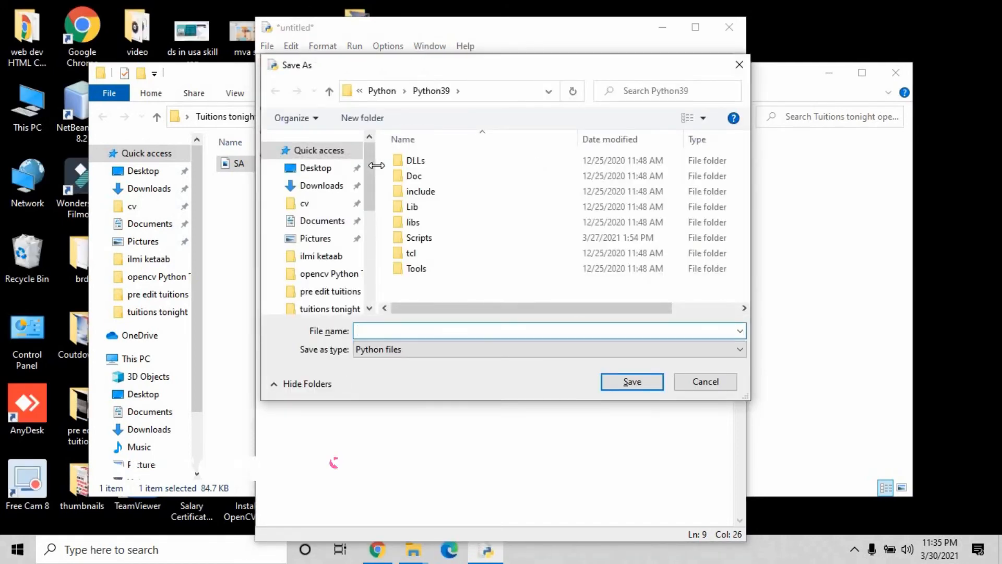
Save the script as window-open-close.py in Desktop's Tuitions tonight opencv Series folder
left_click(315, 167)
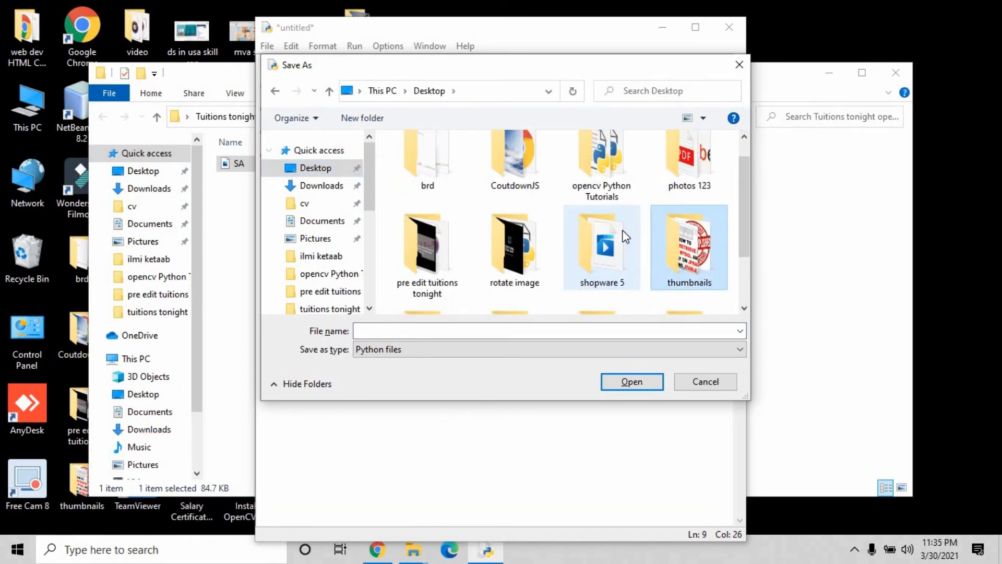
scroll("down", 3)
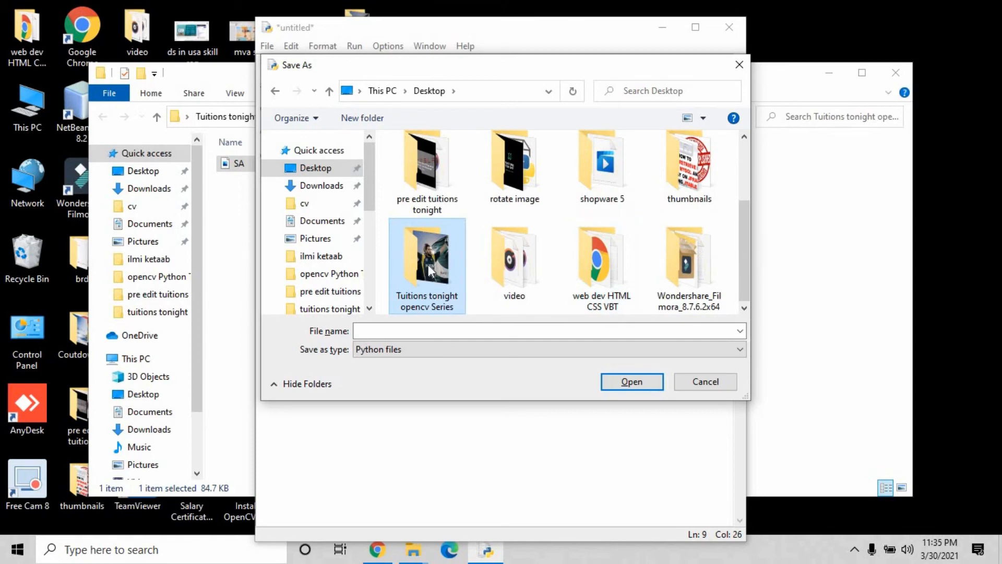
double_click(427, 262)
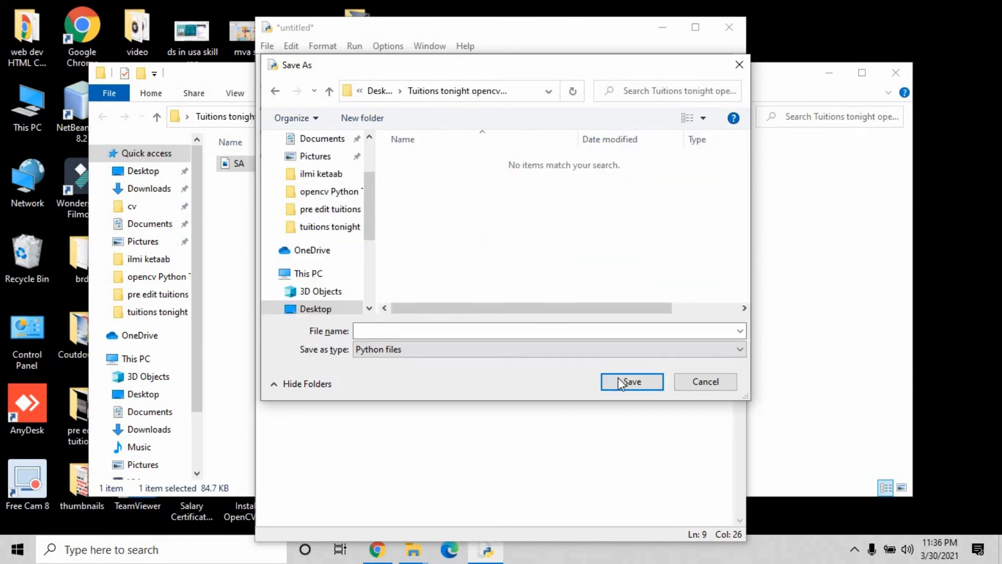
type("wi")
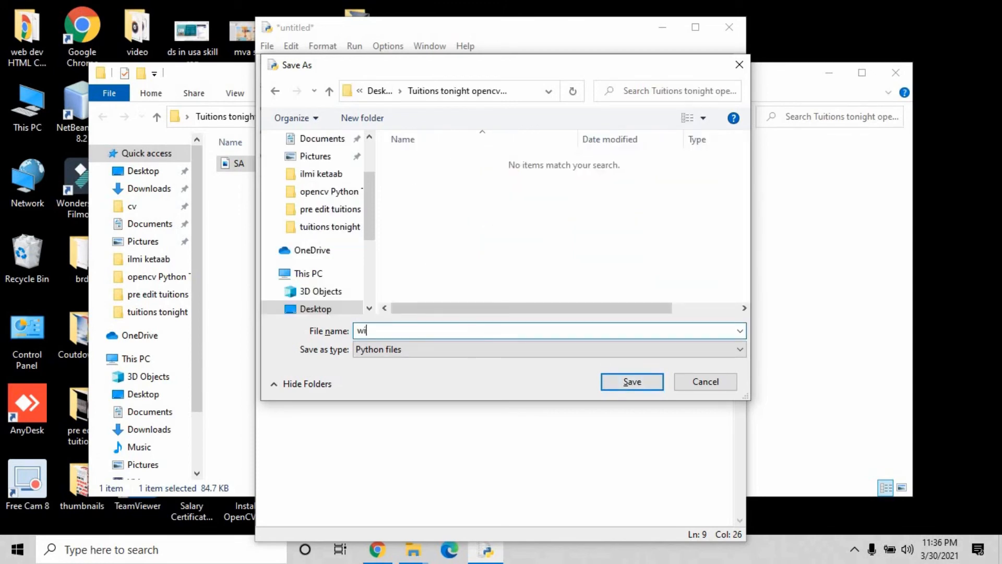
type("ndow-op")
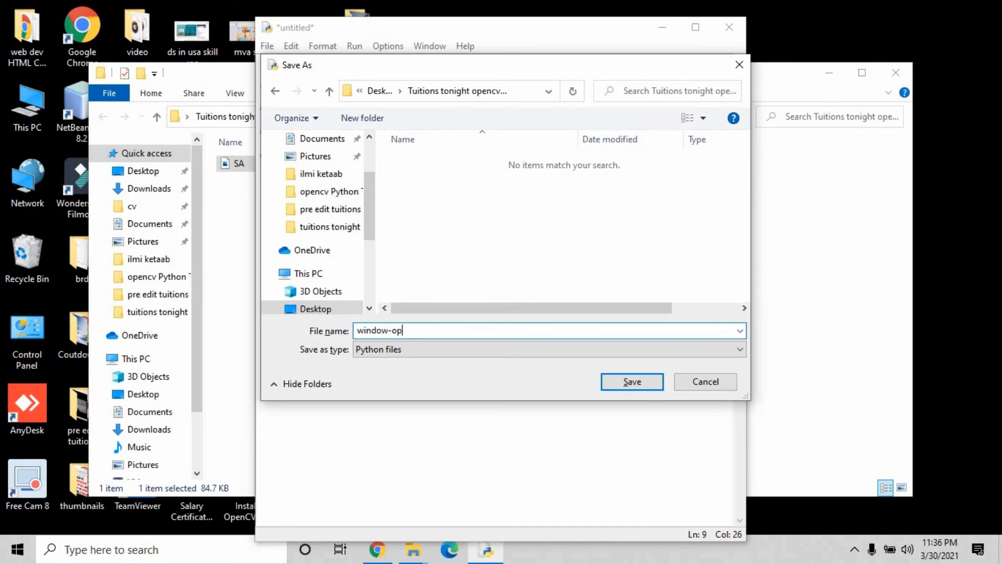
type("en-")
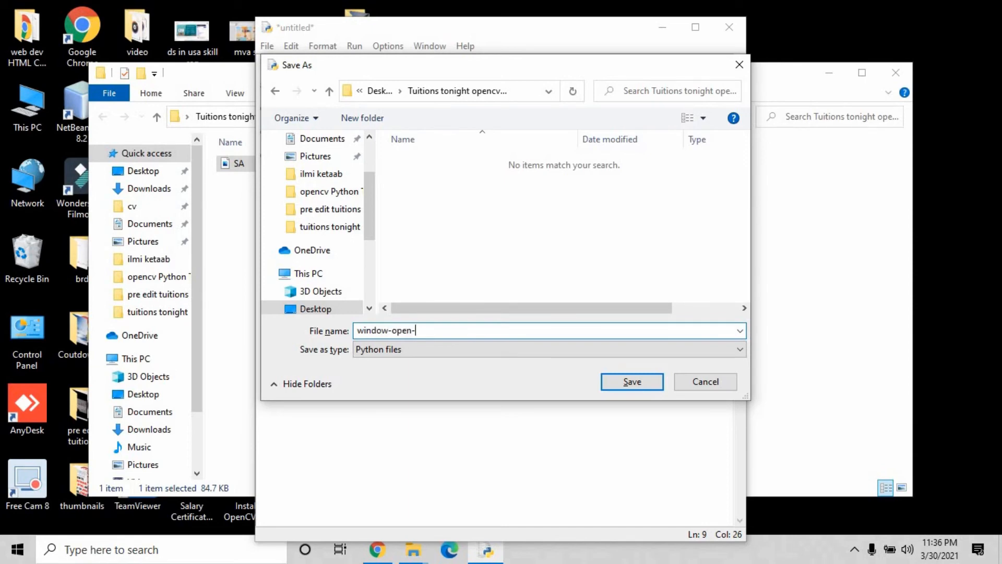
type("close")
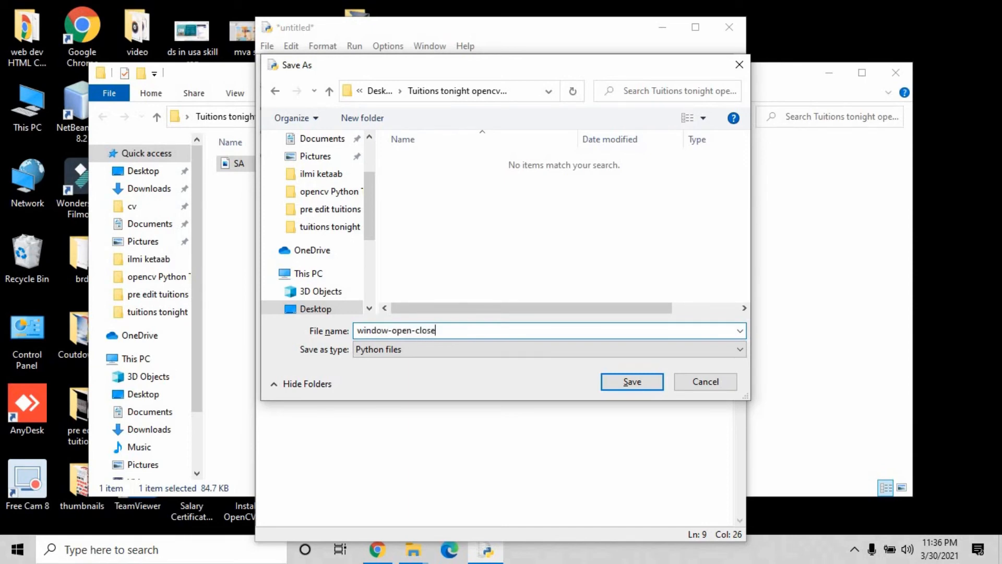
left_click(631, 382)
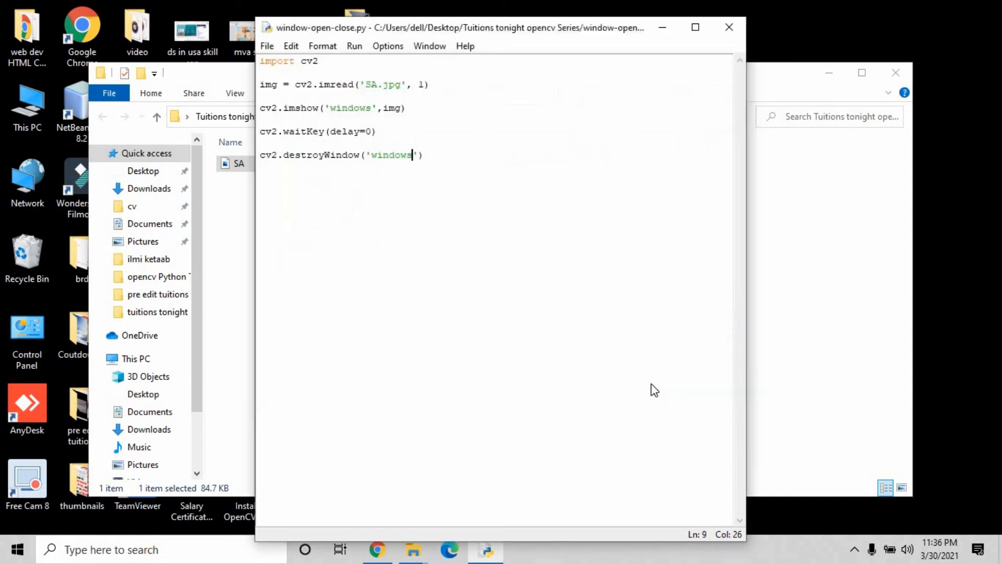
Run the script with Run Module to show SA.jpg in the 'windows' window
left_click(354, 46)
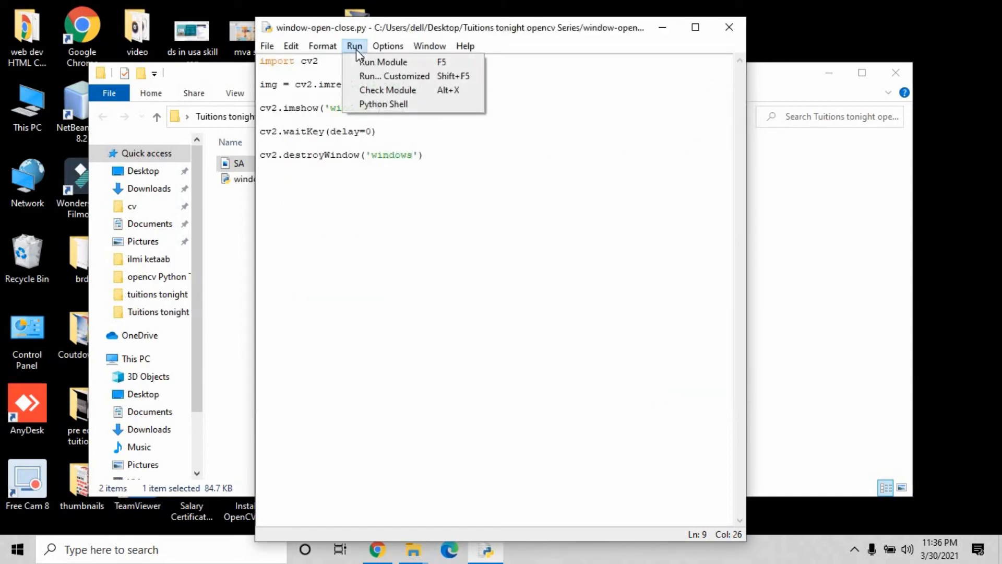
left_click(382, 62)
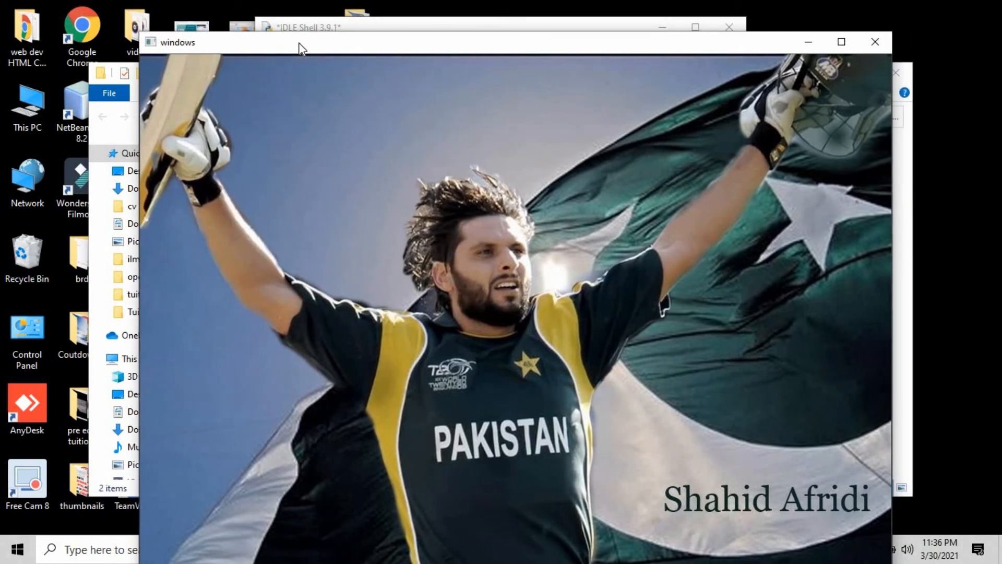
mouse_move(874, 41)
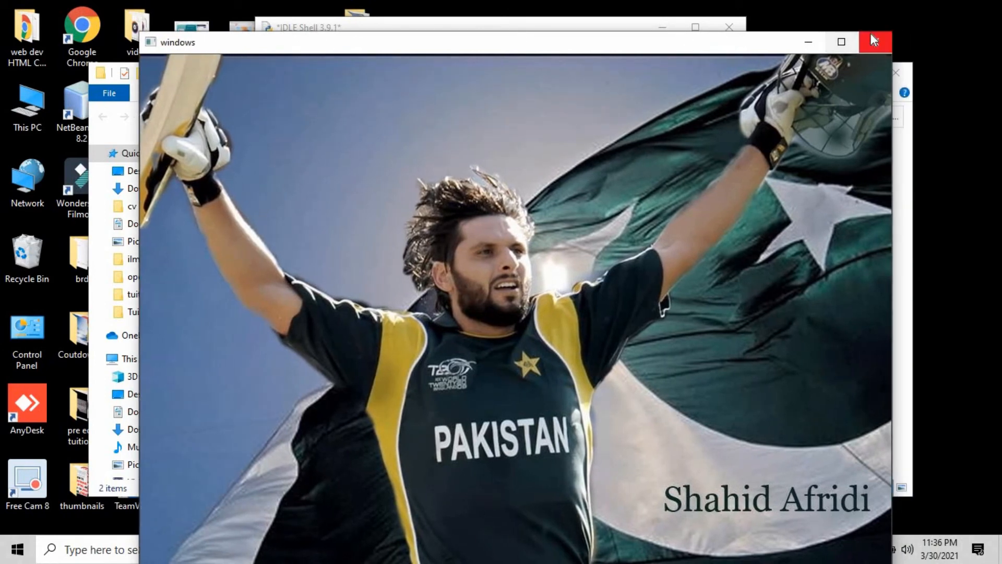
Close the 'windows' image window and focus the IDLE Shell prompt
left_click(874, 42)
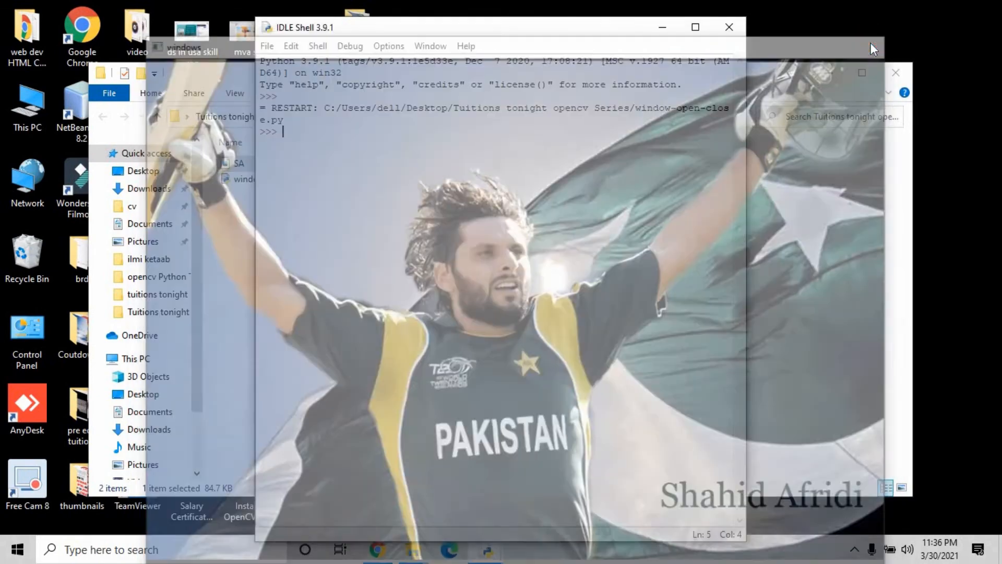
left_click(896, 72)
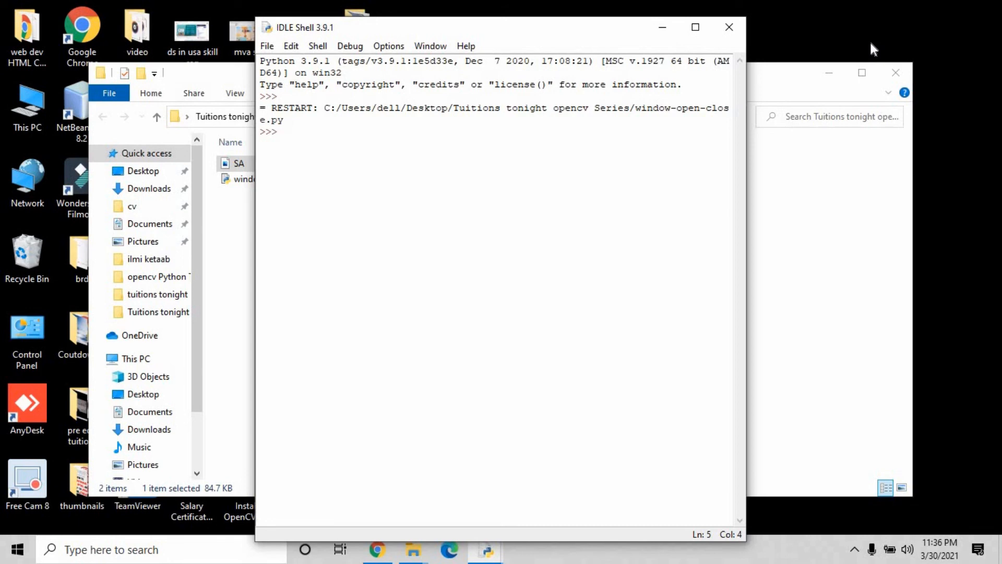
left_click(283, 131)
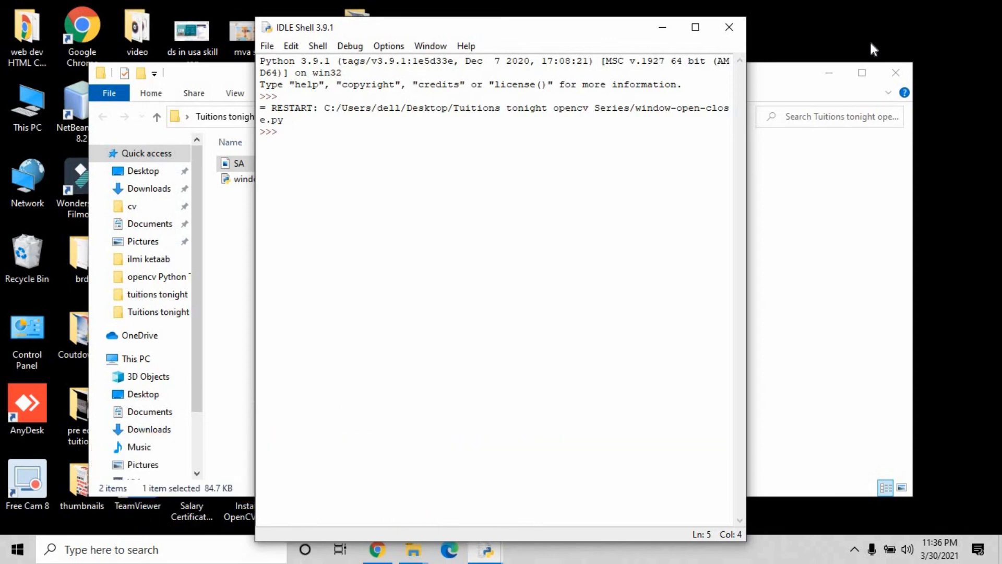
left_click(283, 131)
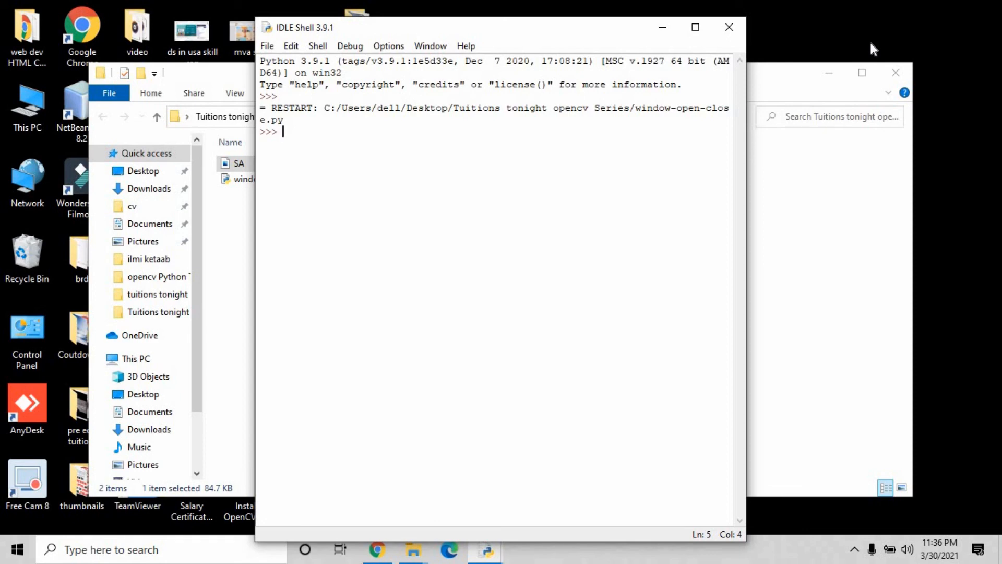